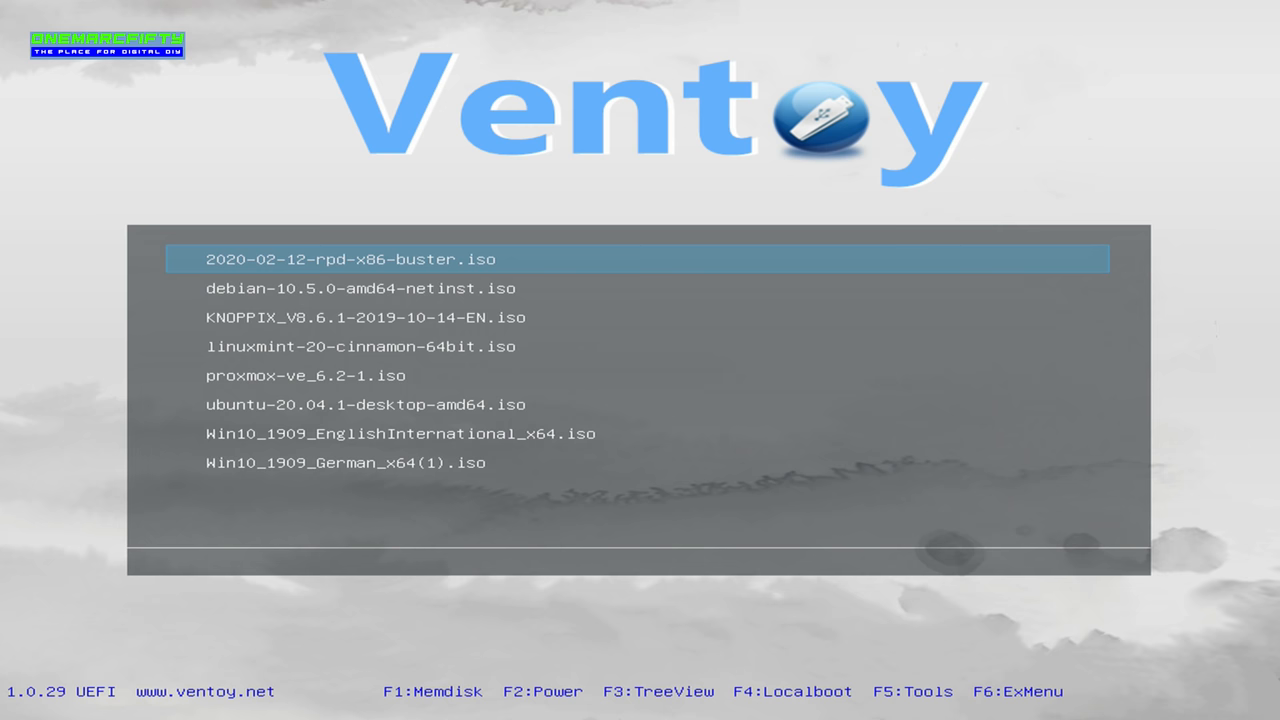
# Step: Boot proxmox-ve_6.2-1.iso from the Ventoy menu to launch the Proxmox VE installer
pyautogui.press('Down')
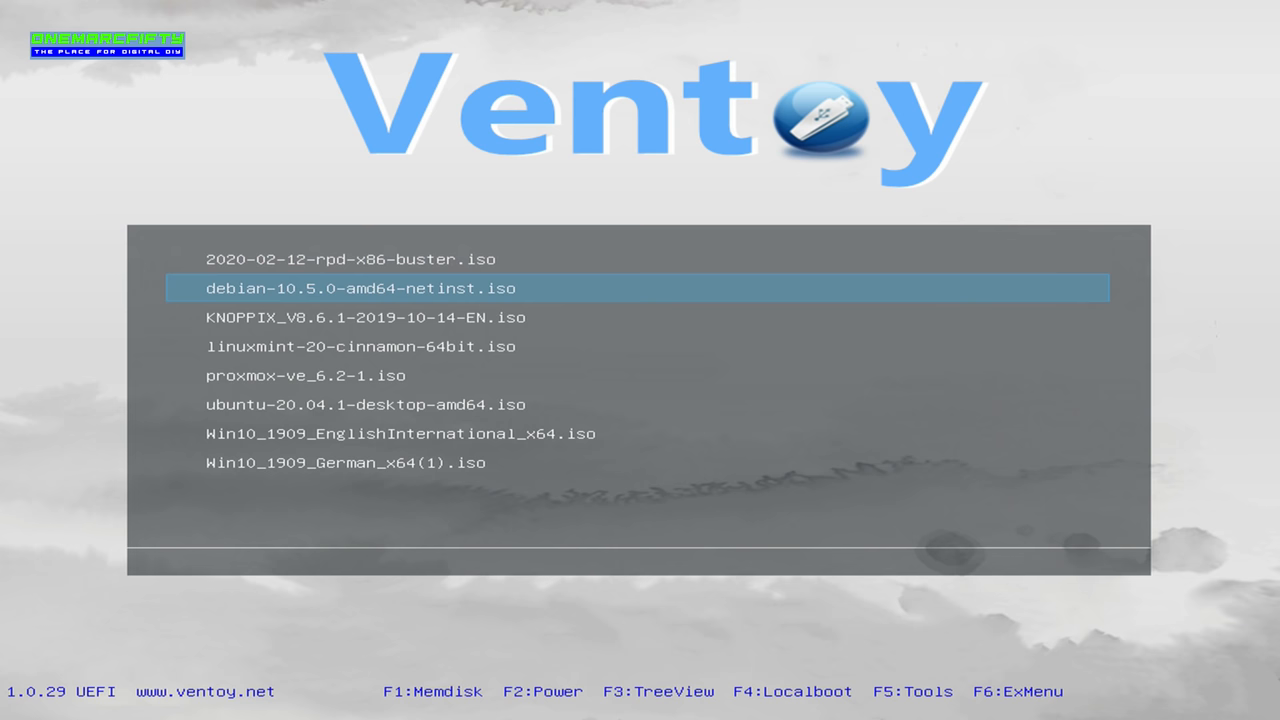
pyautogui.press('enter')
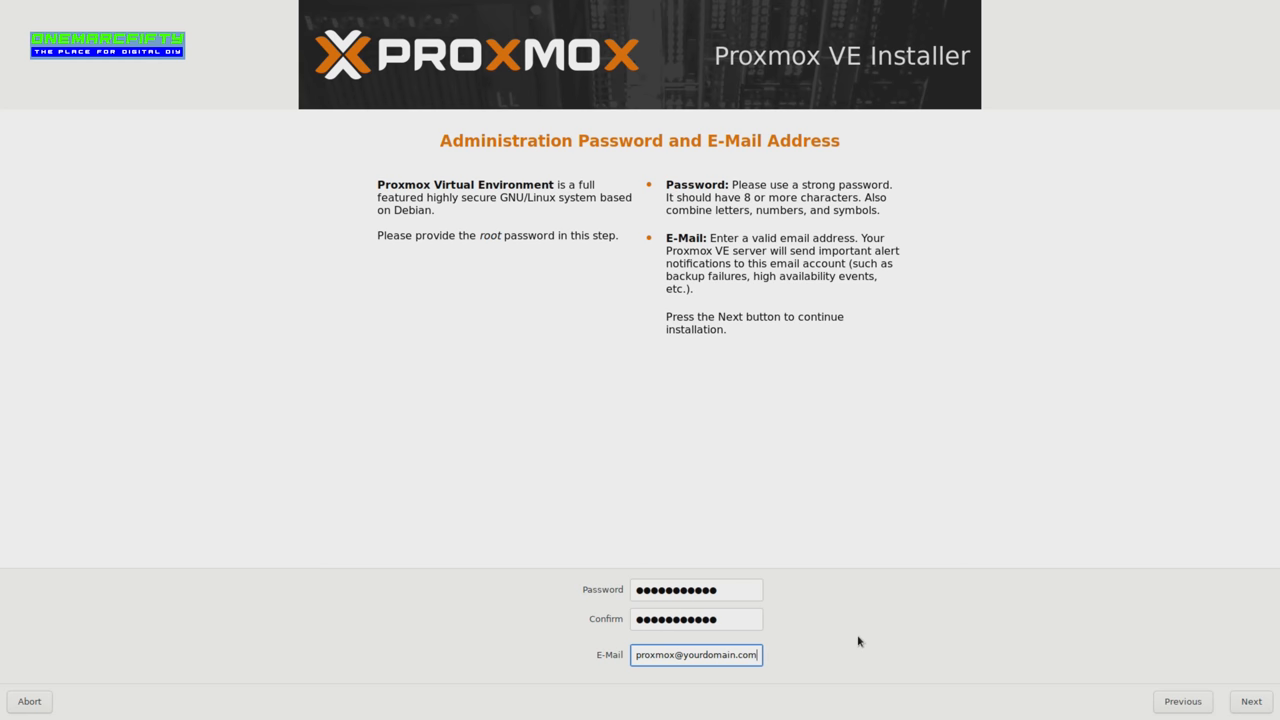
# Step: Submit the installer's root password and alert e-mail step and continue installing
pyautogui.click(1250, 701)
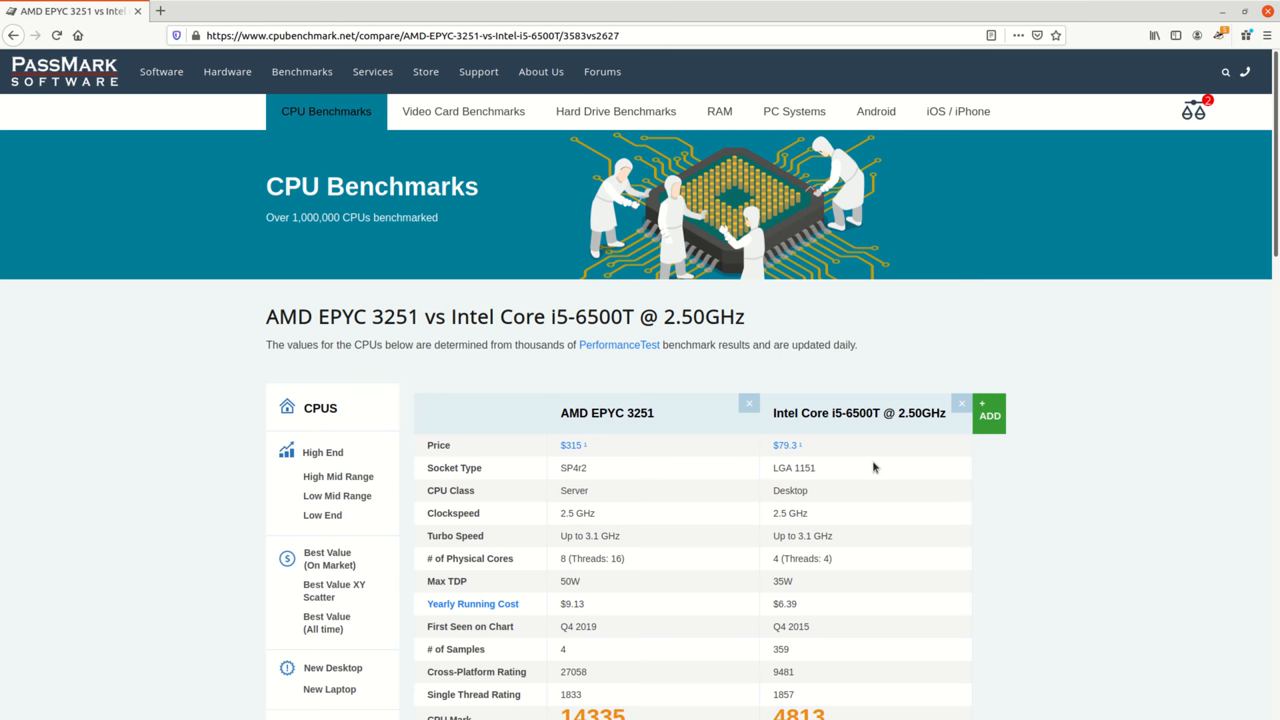
pyautogui.scroll(-3)
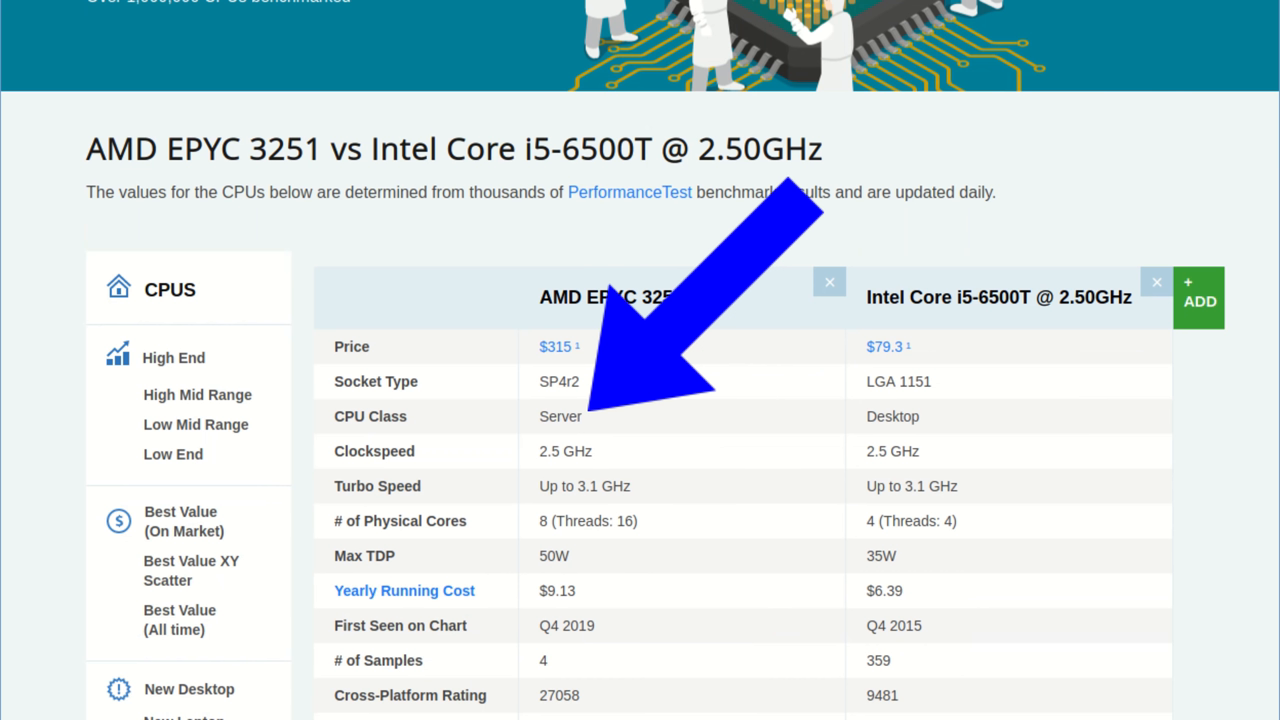
pyautogui.scroll(-3)
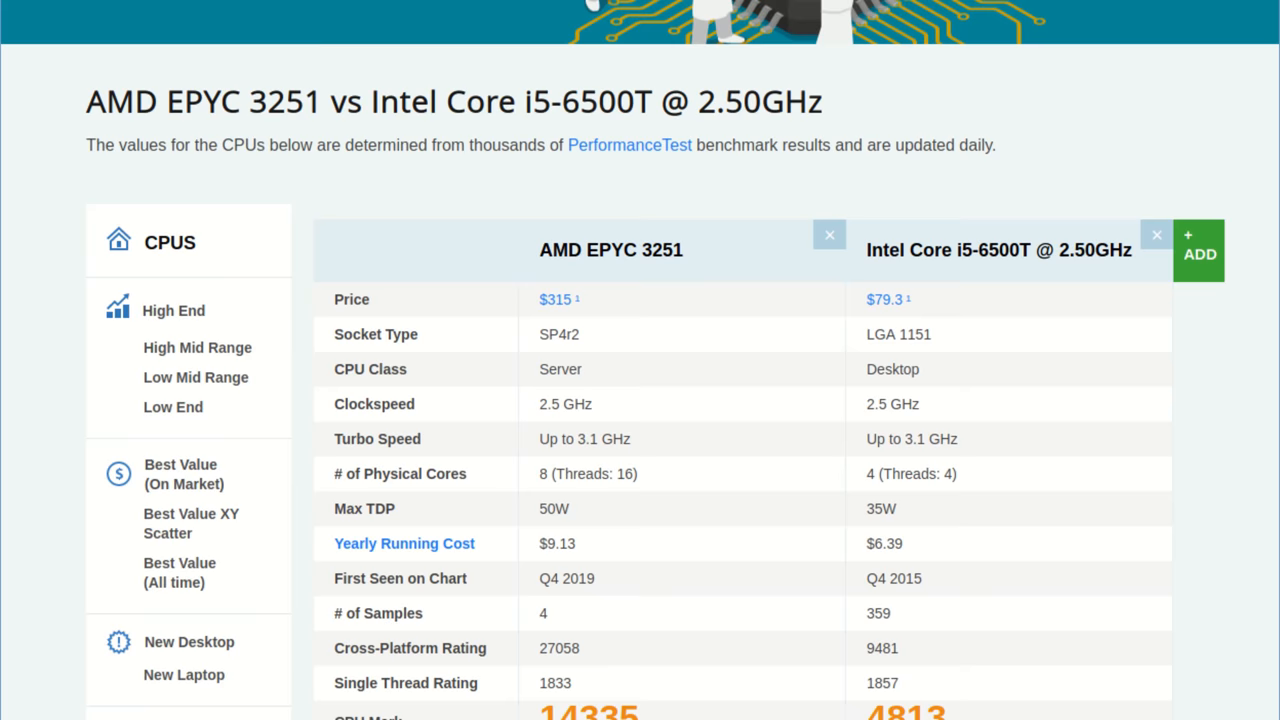
pyautogui.scroll(-3)
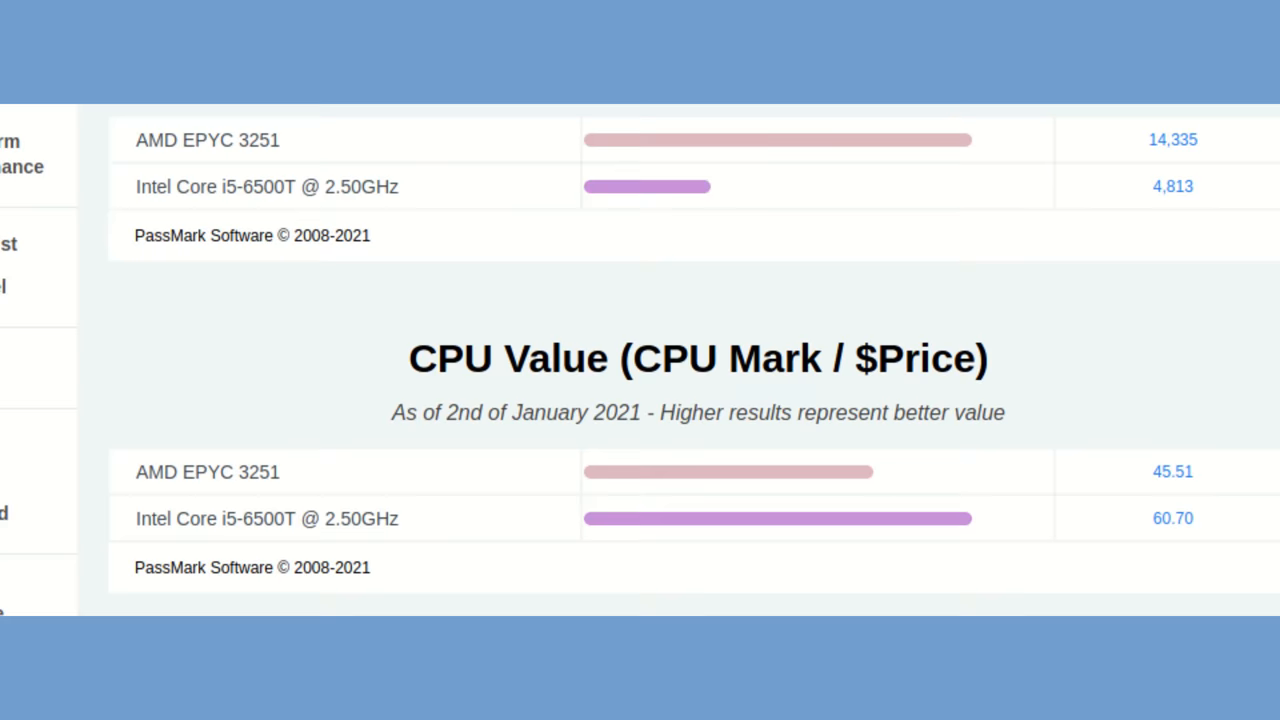
pyautogui.scroll(-3)
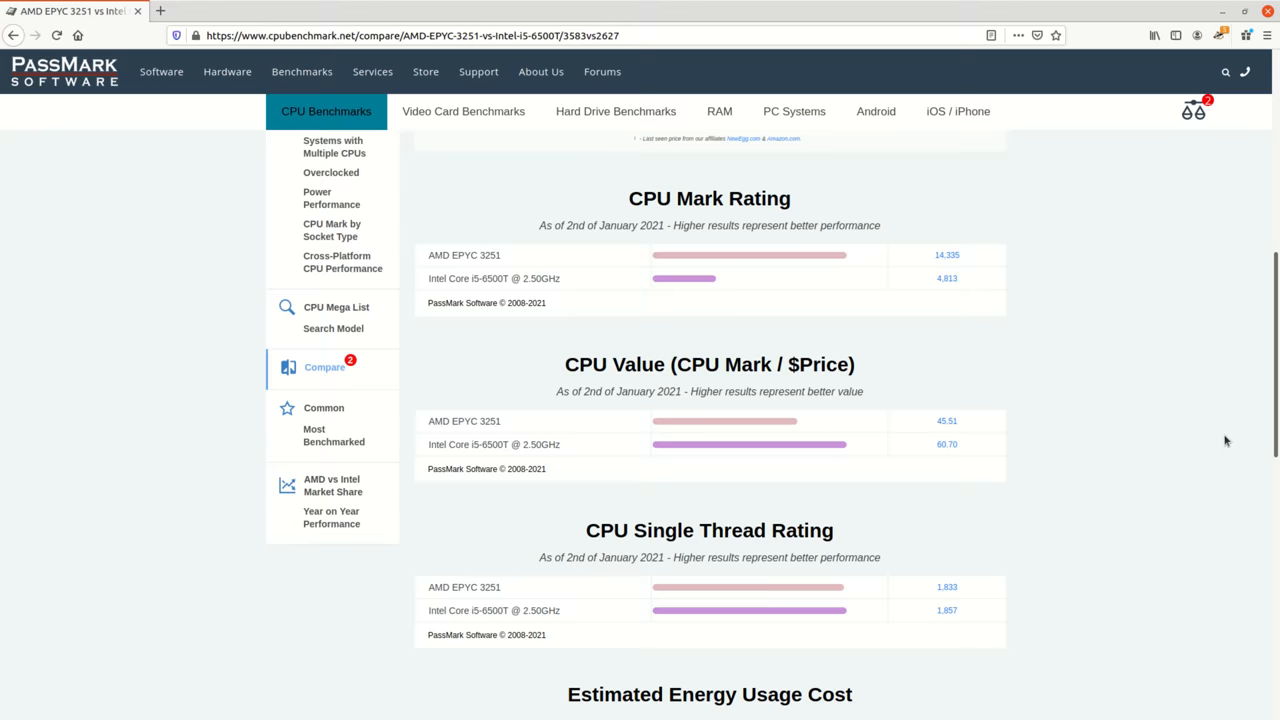
pyautogui.scroll(-3)
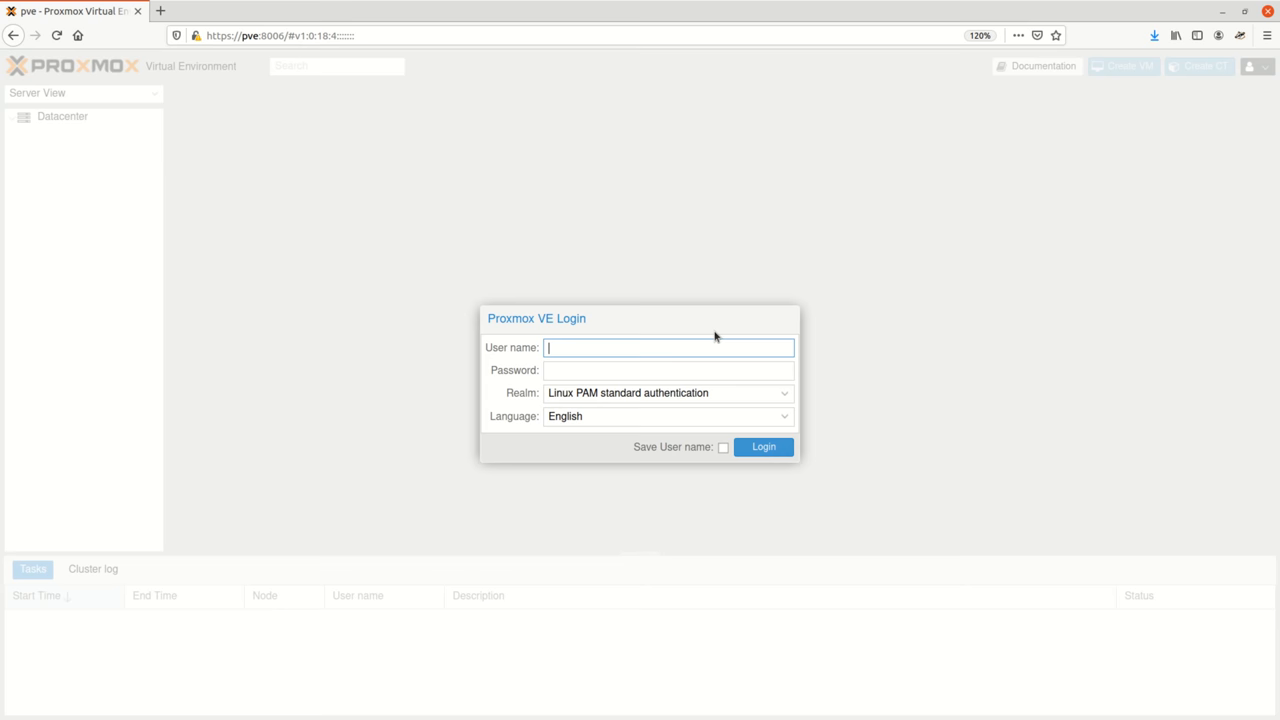
# Step: Log in to the Proxmox web interface as root and expand the pve node's storage
pyautogui.click(763, 447)
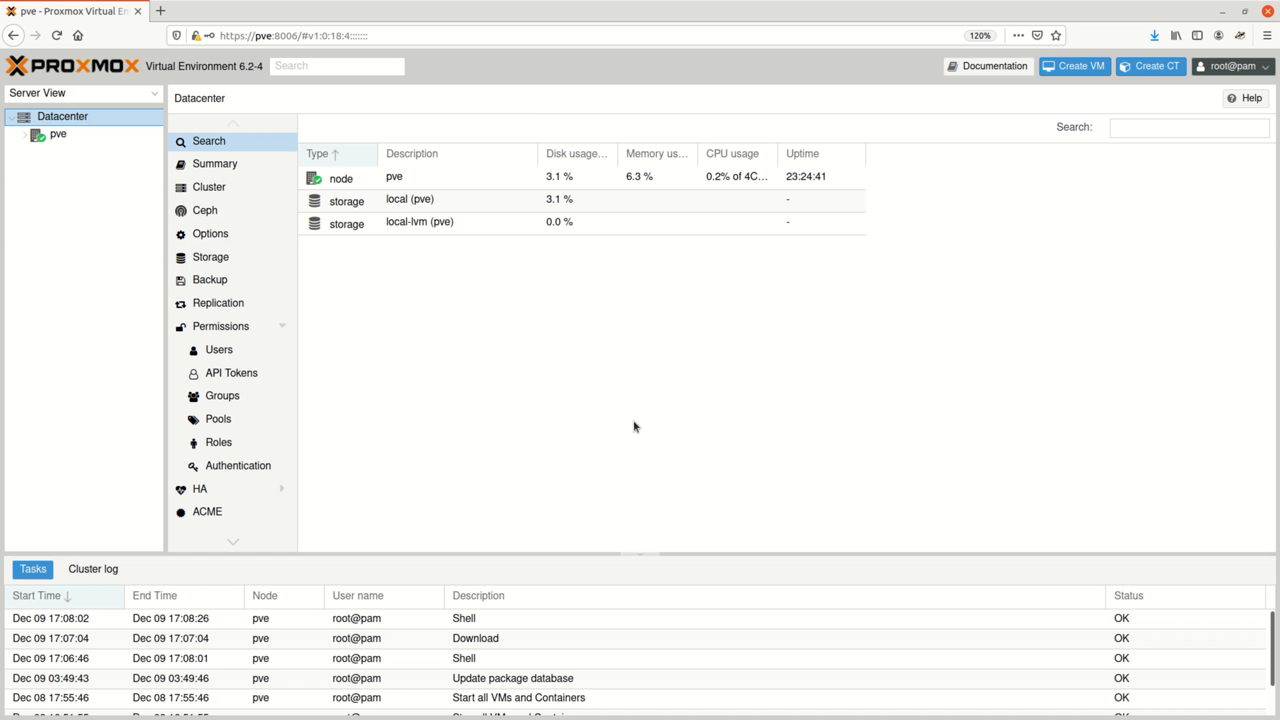
pyautogui.click(26, 134)
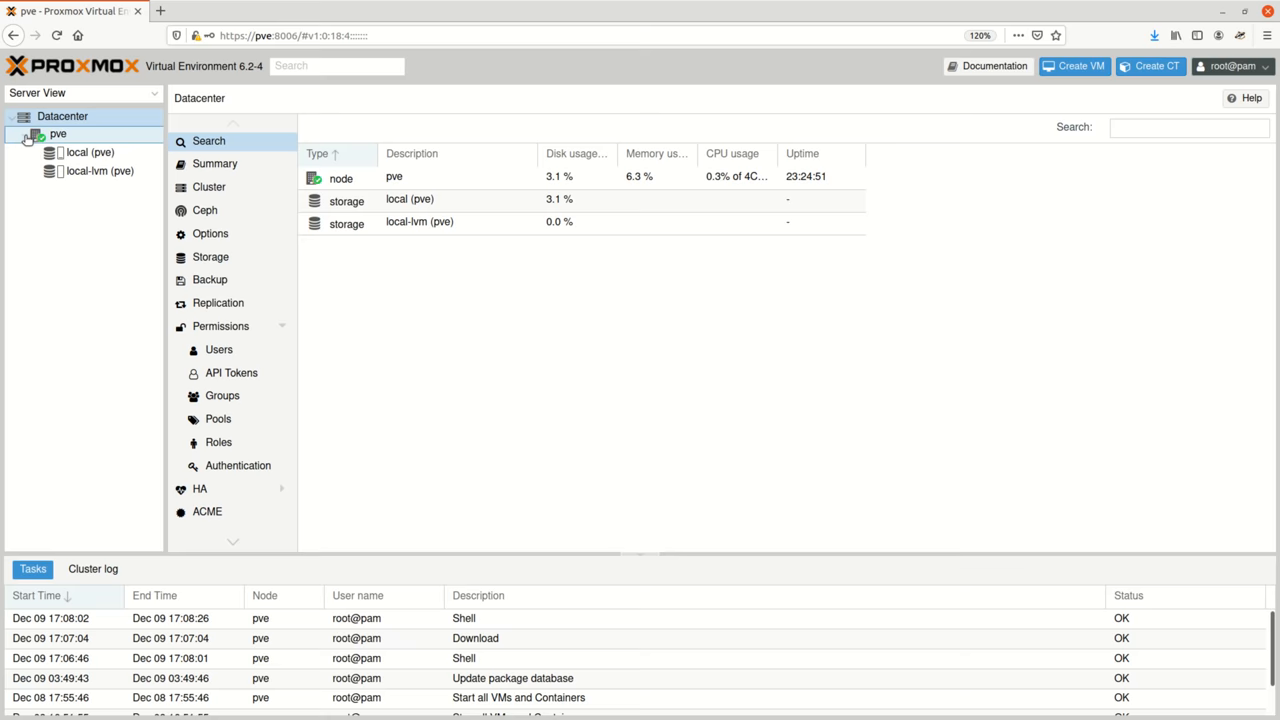
pyautogui.click(57, 134)
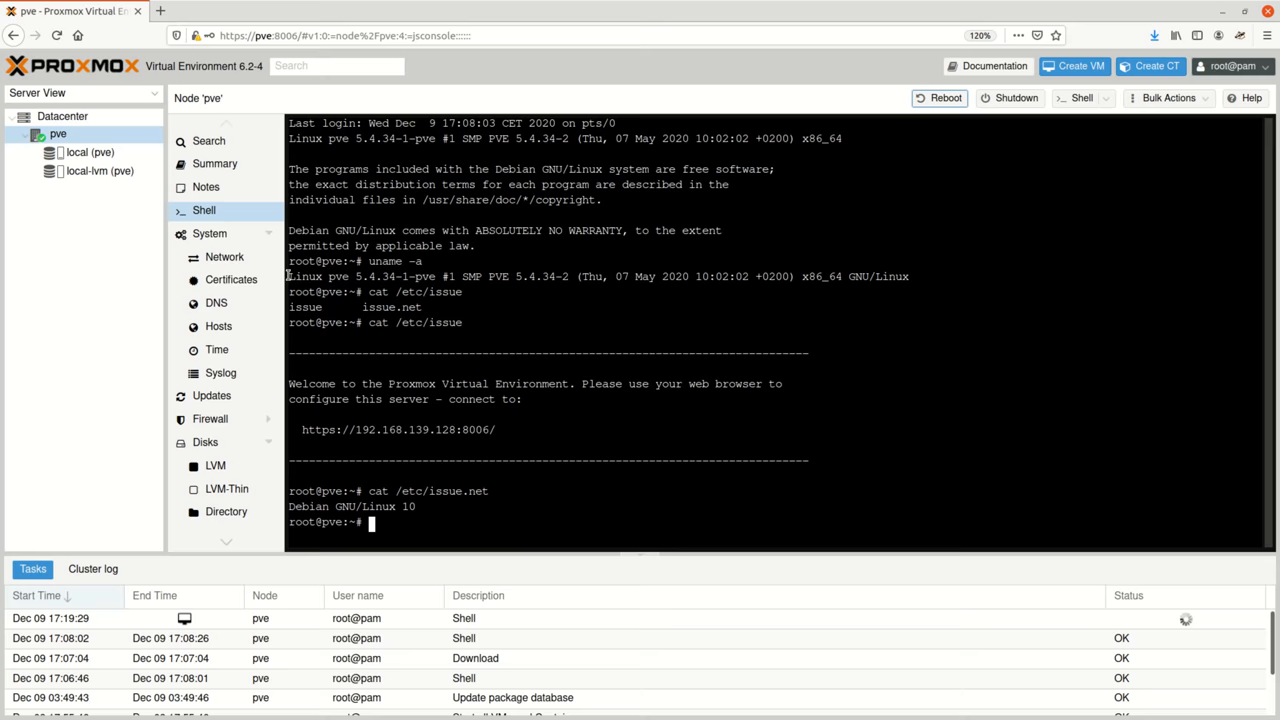
# Step: Check the host kernel version and Debian 10 release from the pve node Shell
pyautogui.click(220, 372)
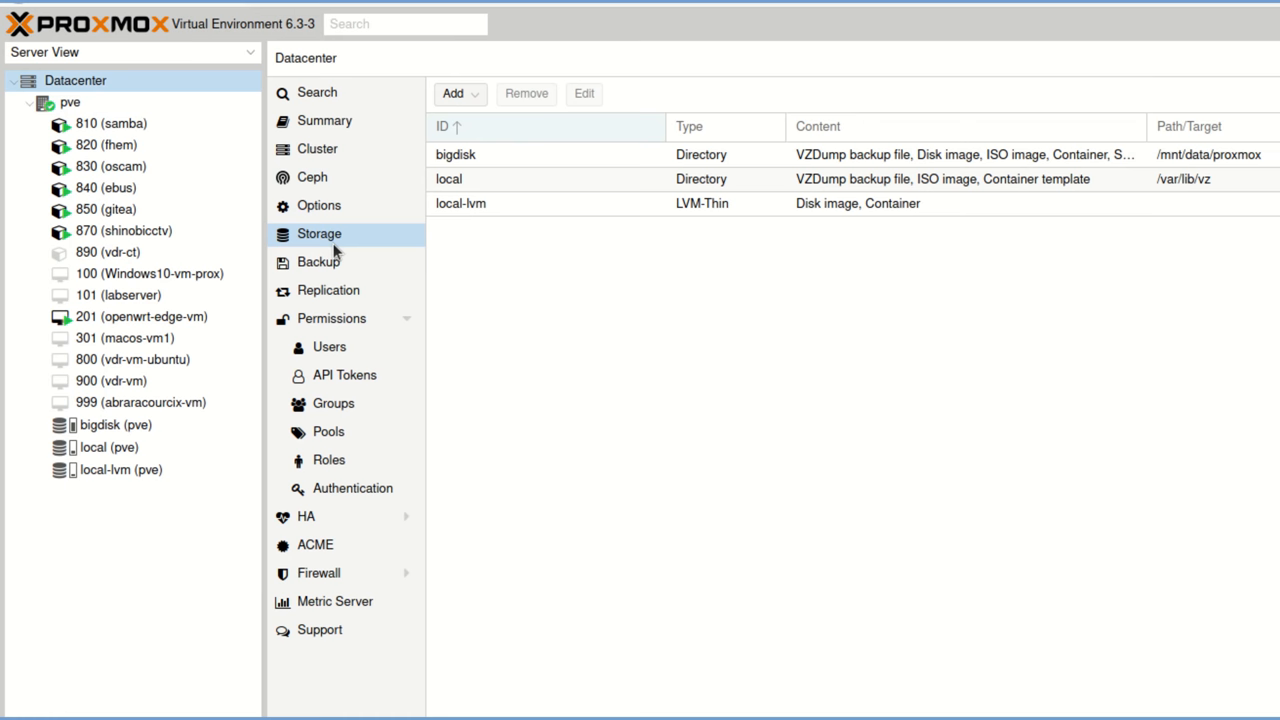
# Step: Browse Datacenter Storage and Replication, then view local (pve) storage's Summary
pyautogui.click(328, 290)
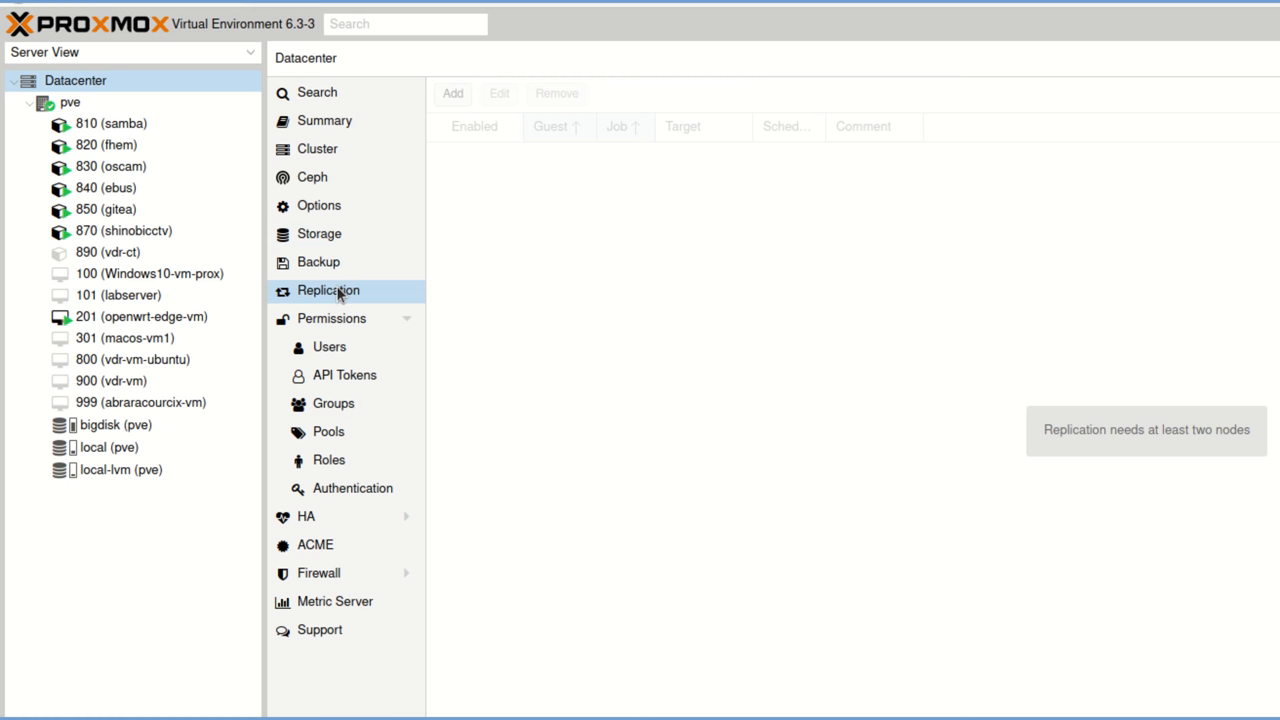
pyautogui.click(306, 516)
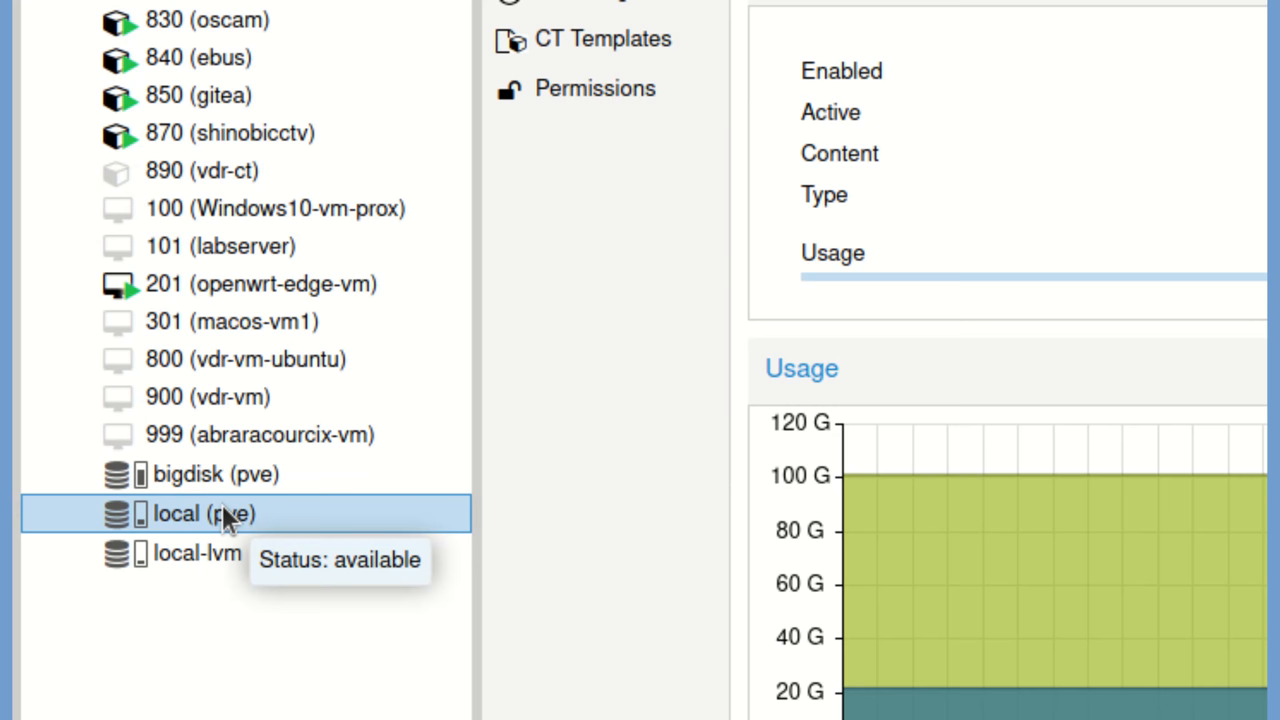
pyautogui.click(82, 364)
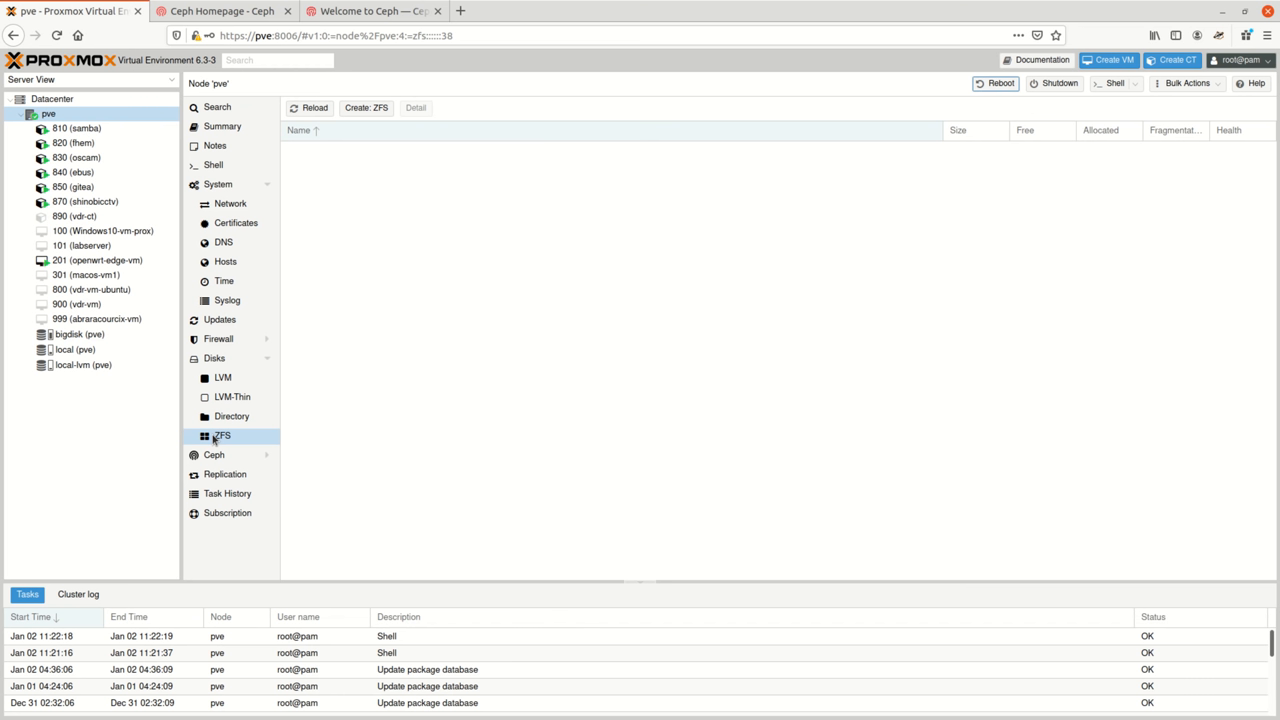
# Step: Look through the pve node's DNS settings, Syslog and Updates pages
pyautogui.click(223, 242)
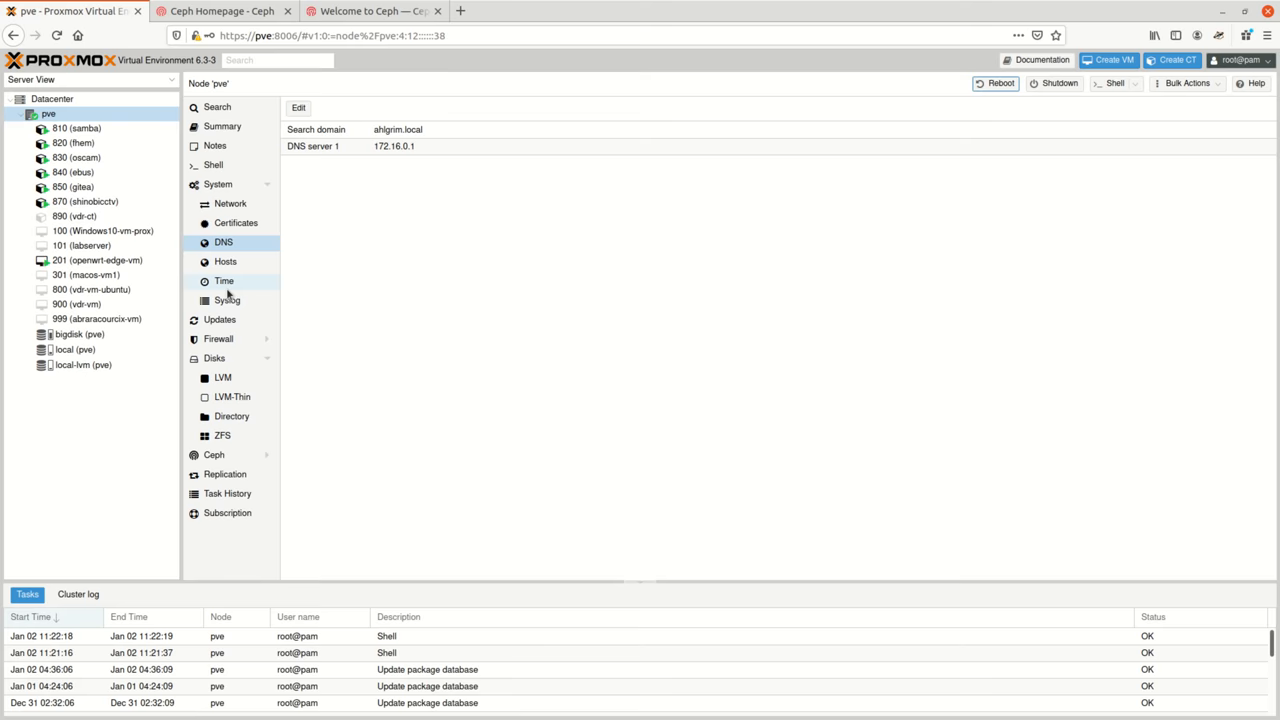
pyautogui.click(226, 300)
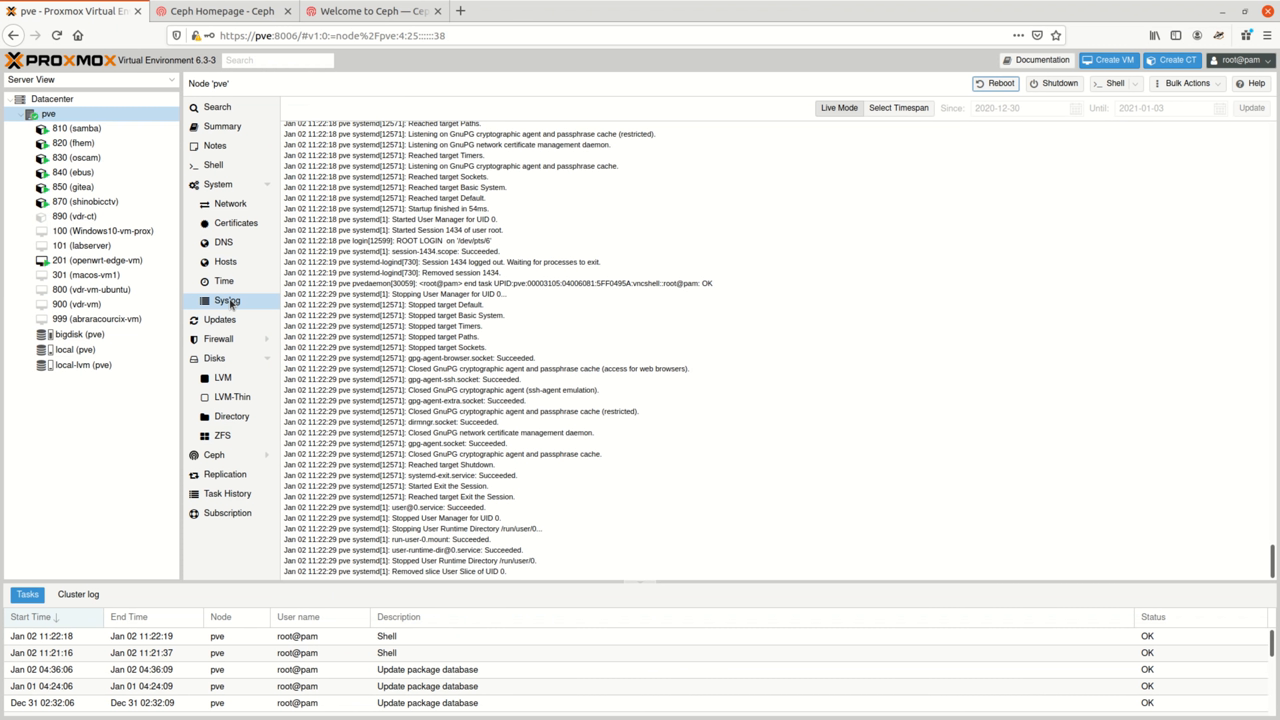
pyautogui.moveTo(220, 319)
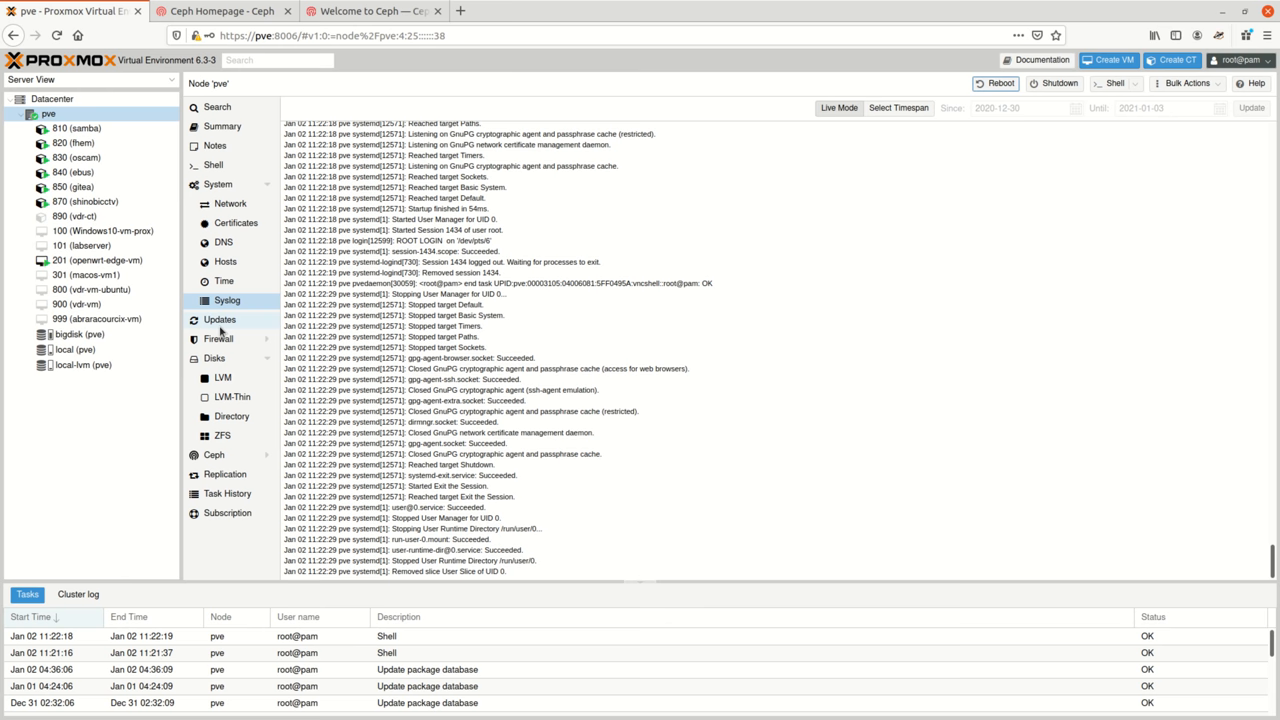
pyautogui.click(229, 203)
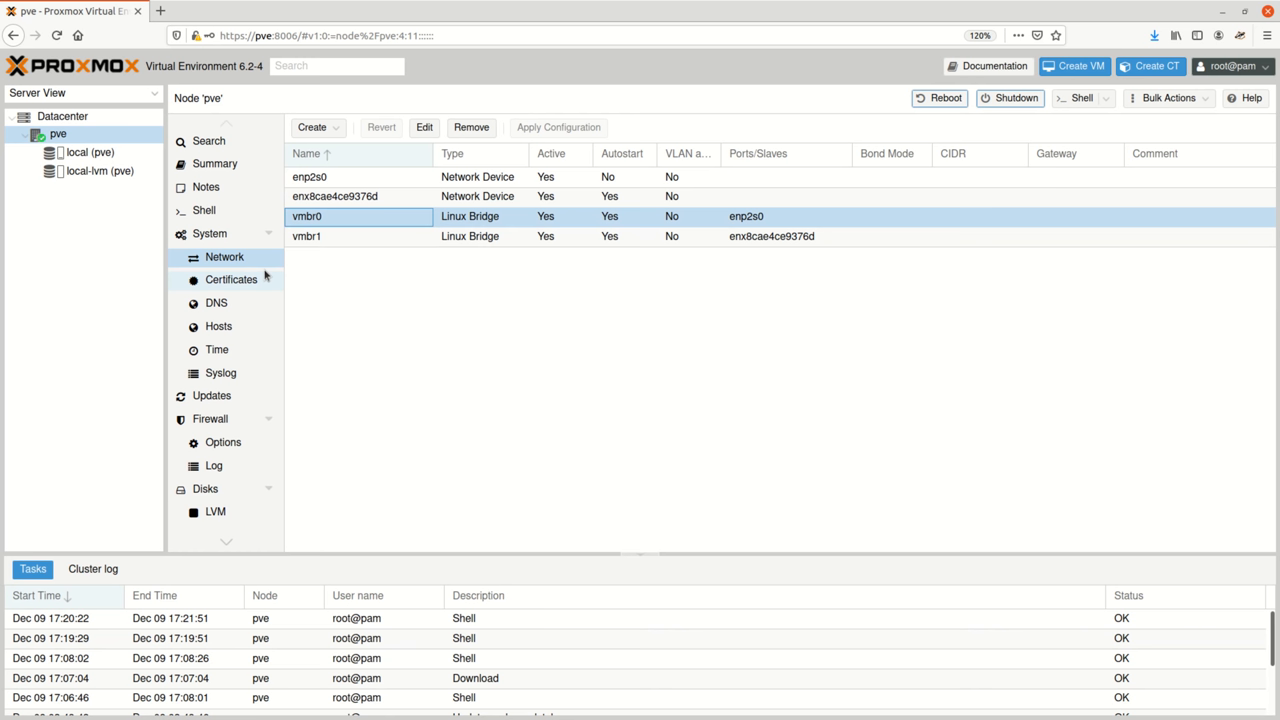
pyautogui.moveTo(231, 279)
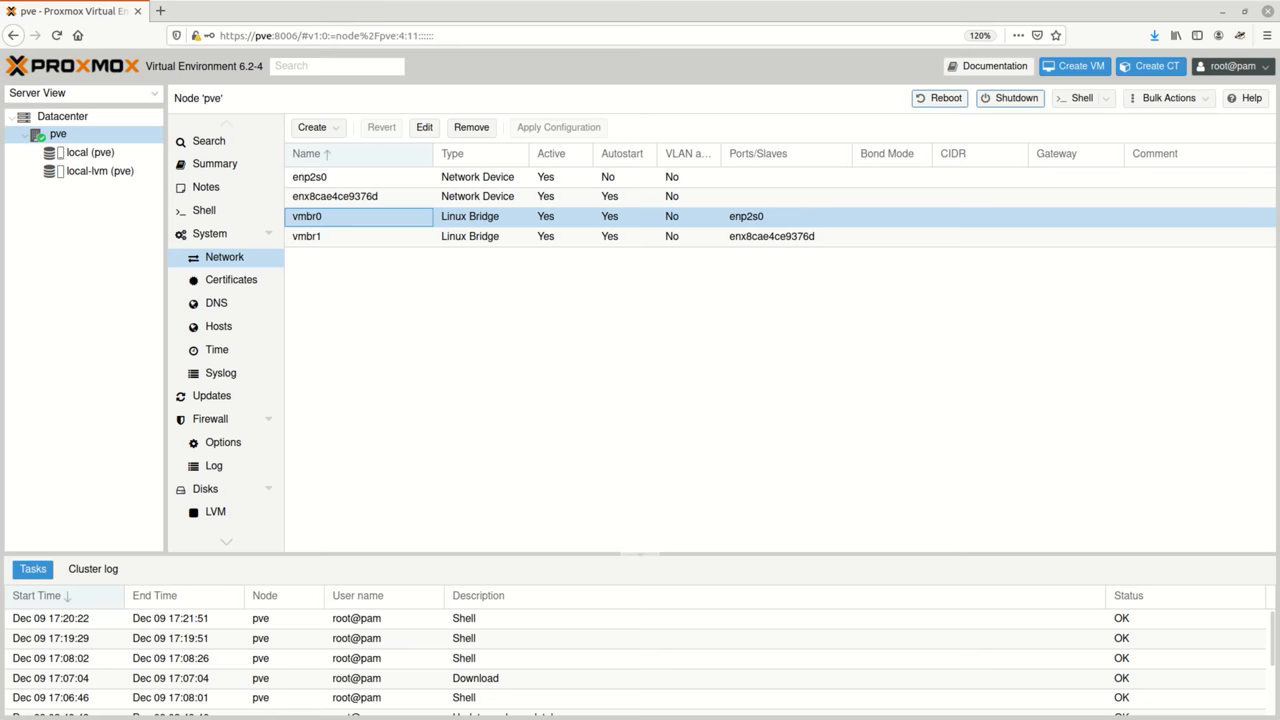
# Step: Select the pve local-lvm storage, then collapse the pve node's guest list
pyautogui.click(99, 170)
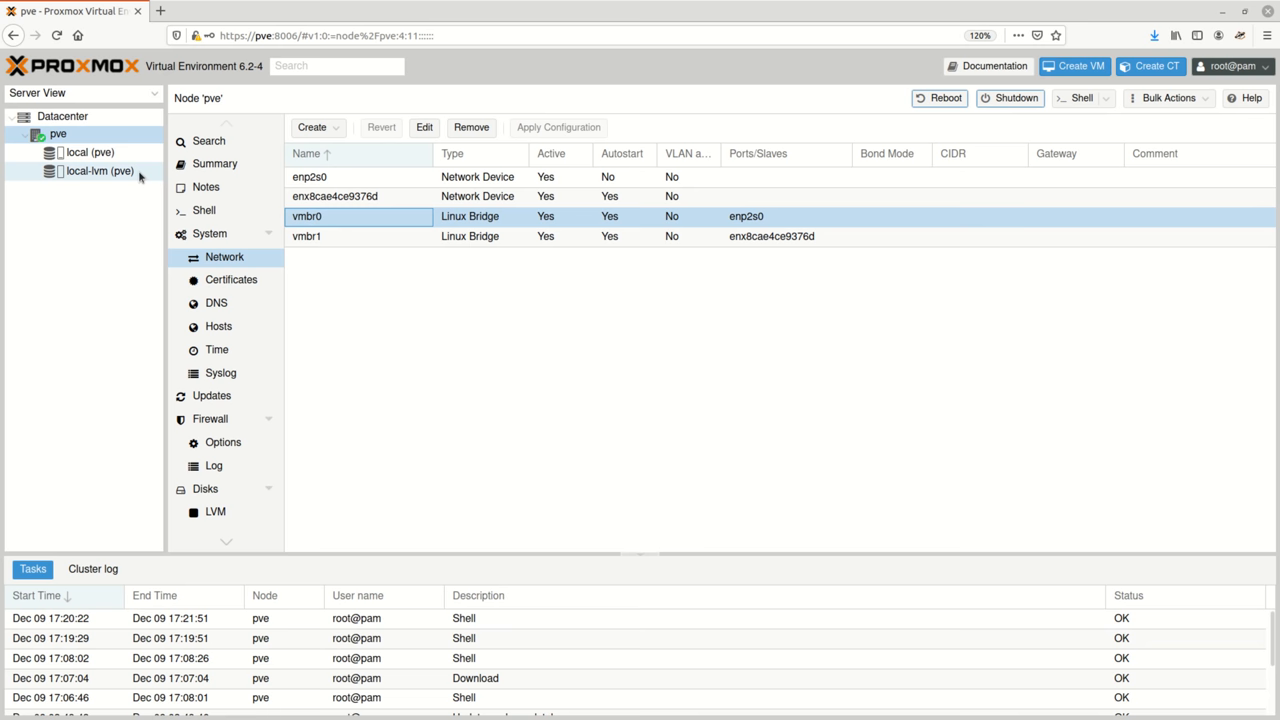
pyautogui.click(204, 210)
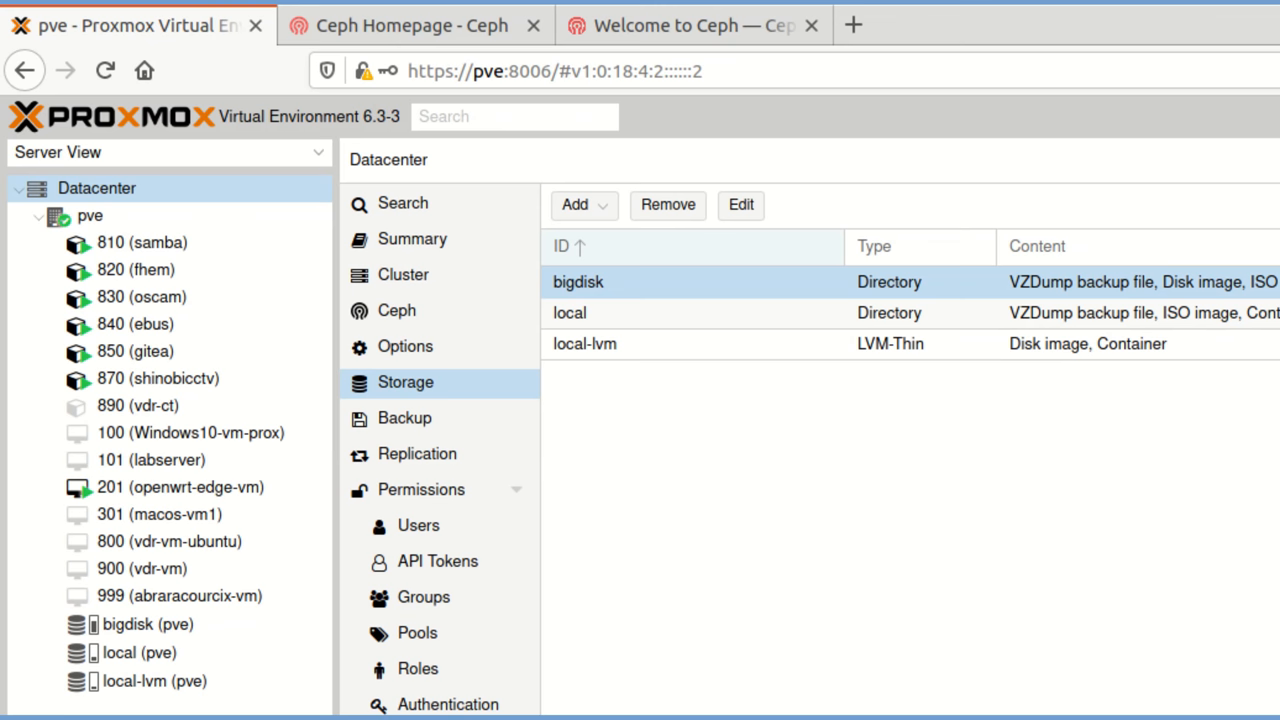
pyautogui.click(96, 188)
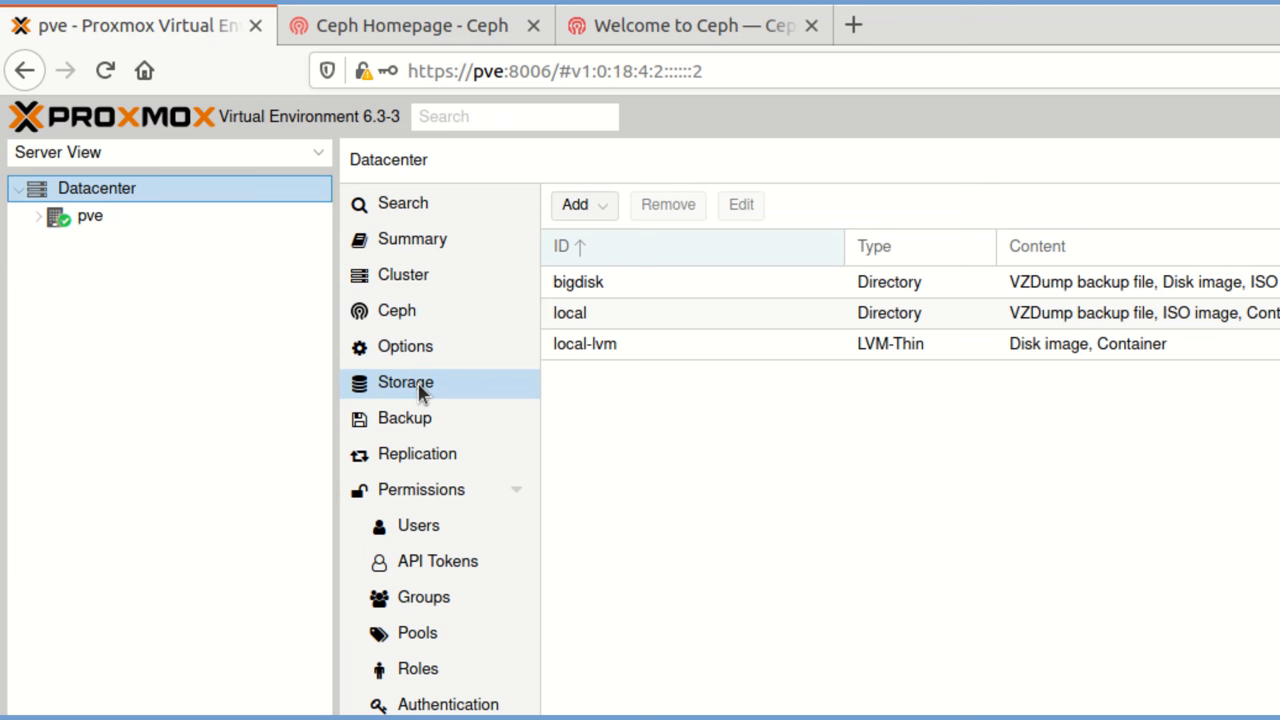
pyautogui.click(578, 204)
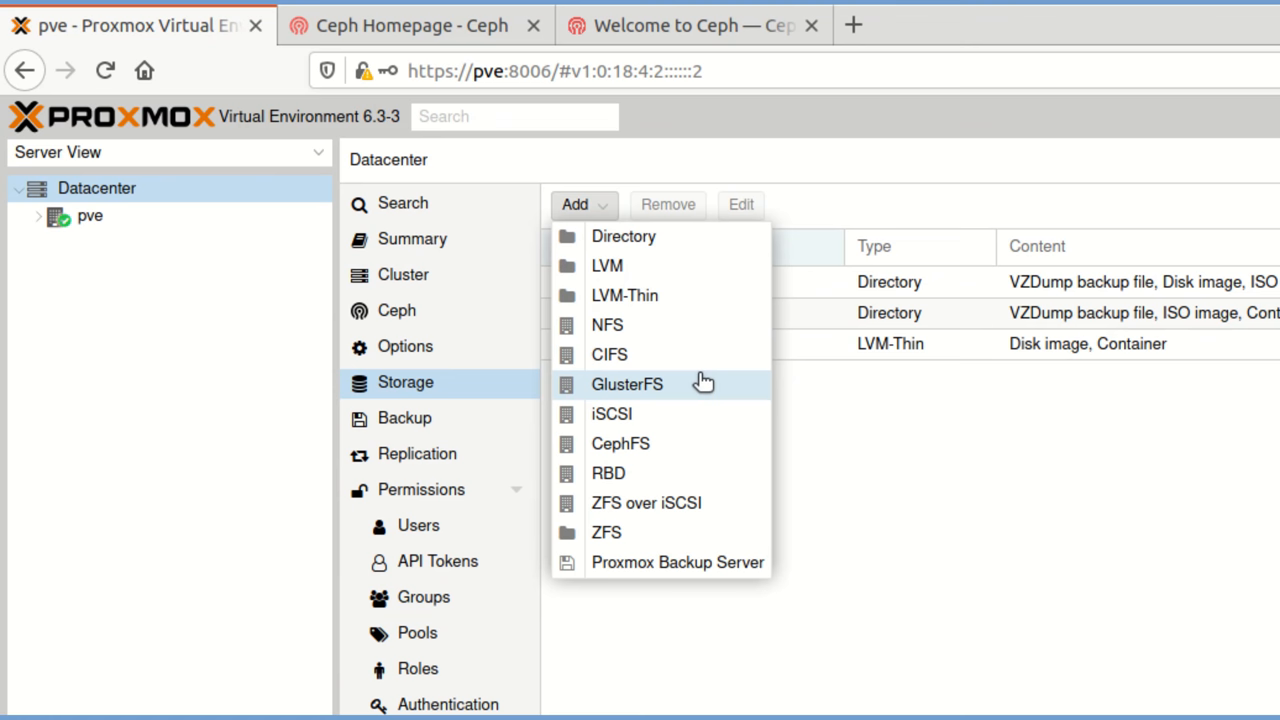
pyautogui.click(623, 236)
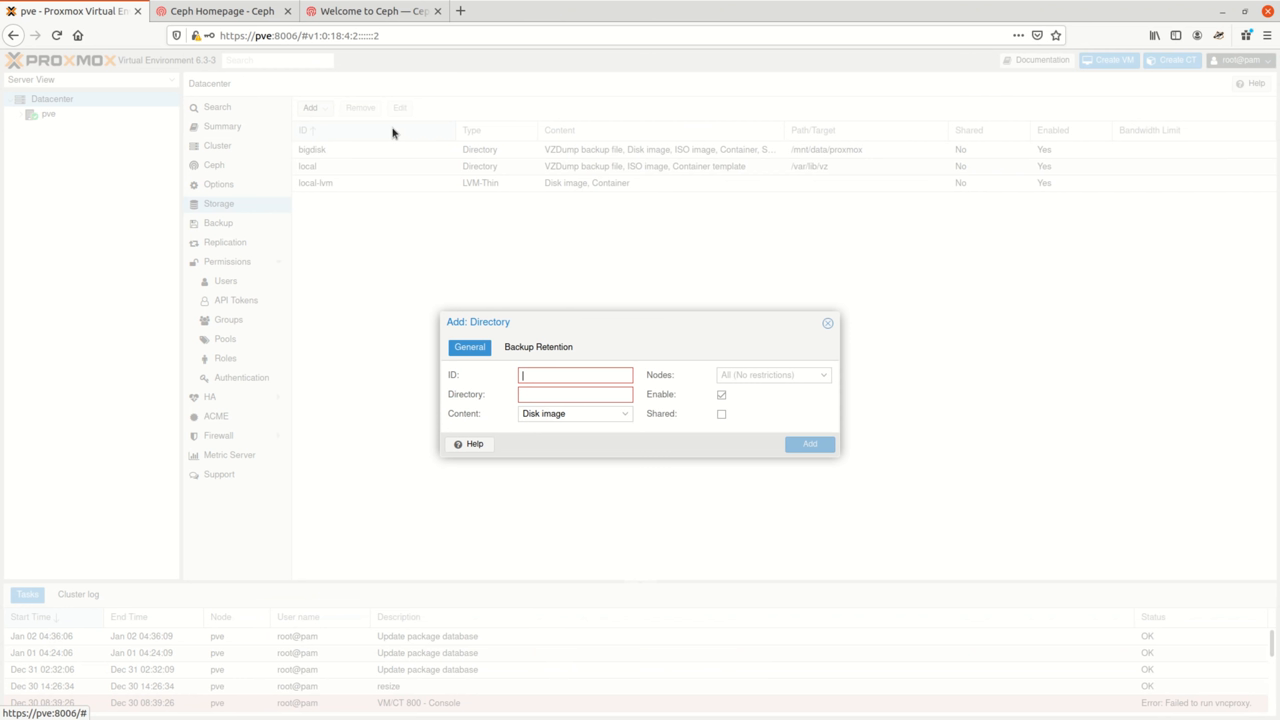
pyautogui.click(827, 322)
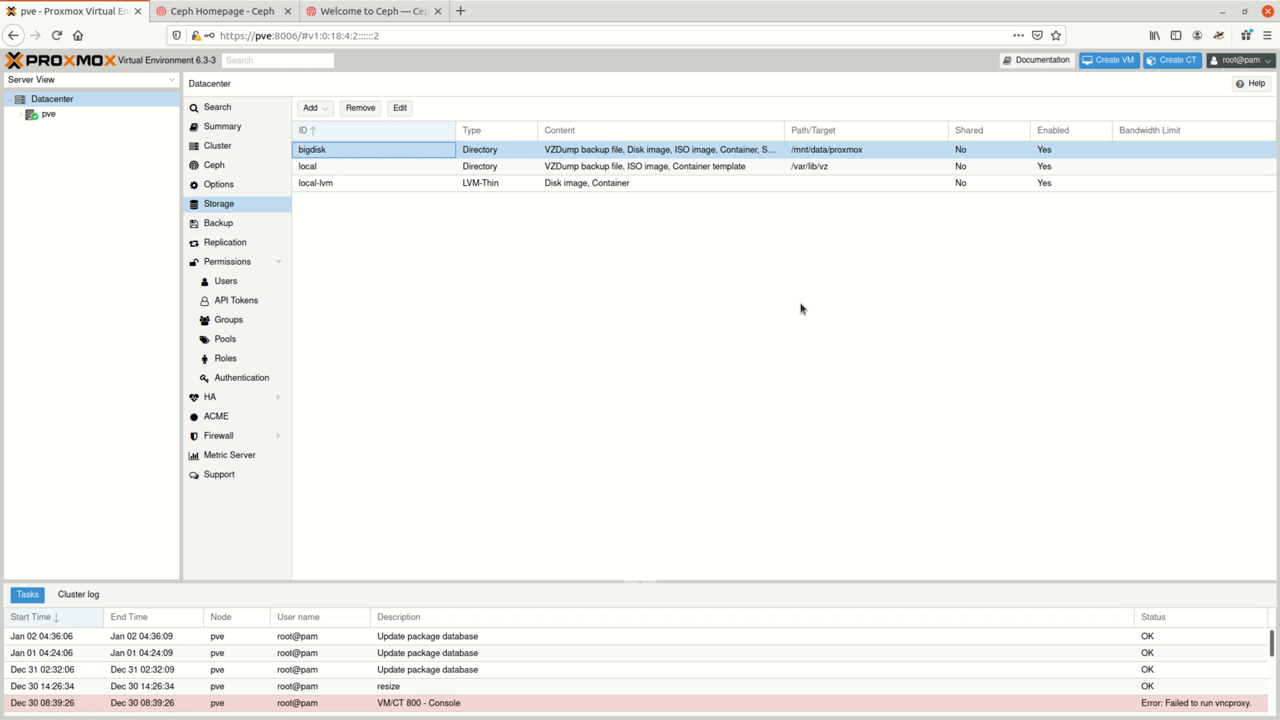
pyautogui.moveTo(808, 284)
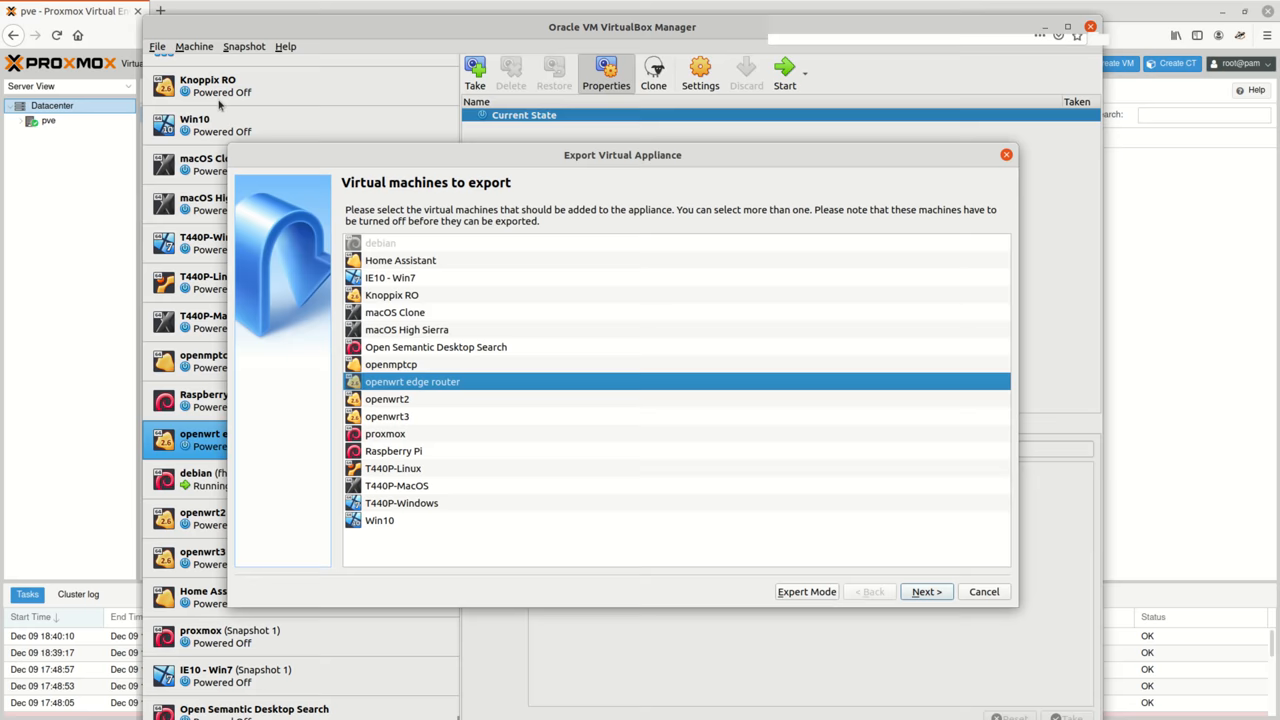
# Step: Export the 'openwrt edge router' VM as an OVA appliance from VirtualBox
pyautogui.click(925, 591)
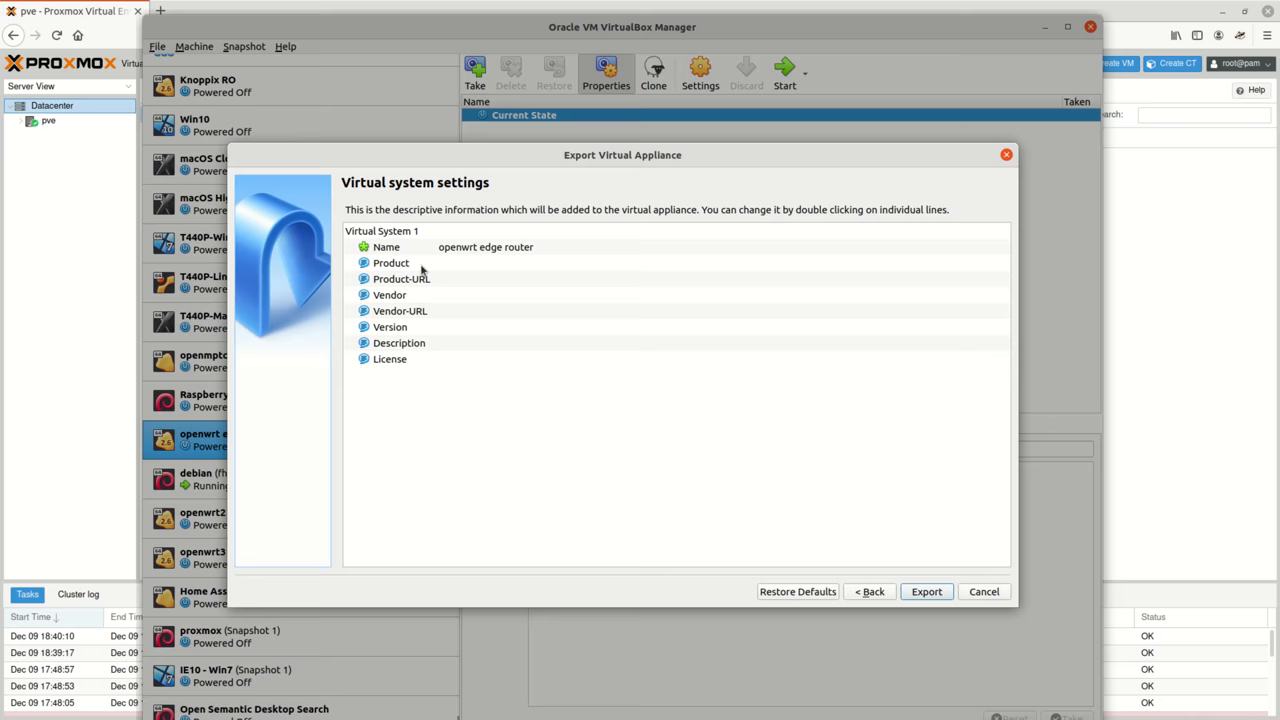
pyautogui.click(983, 591)
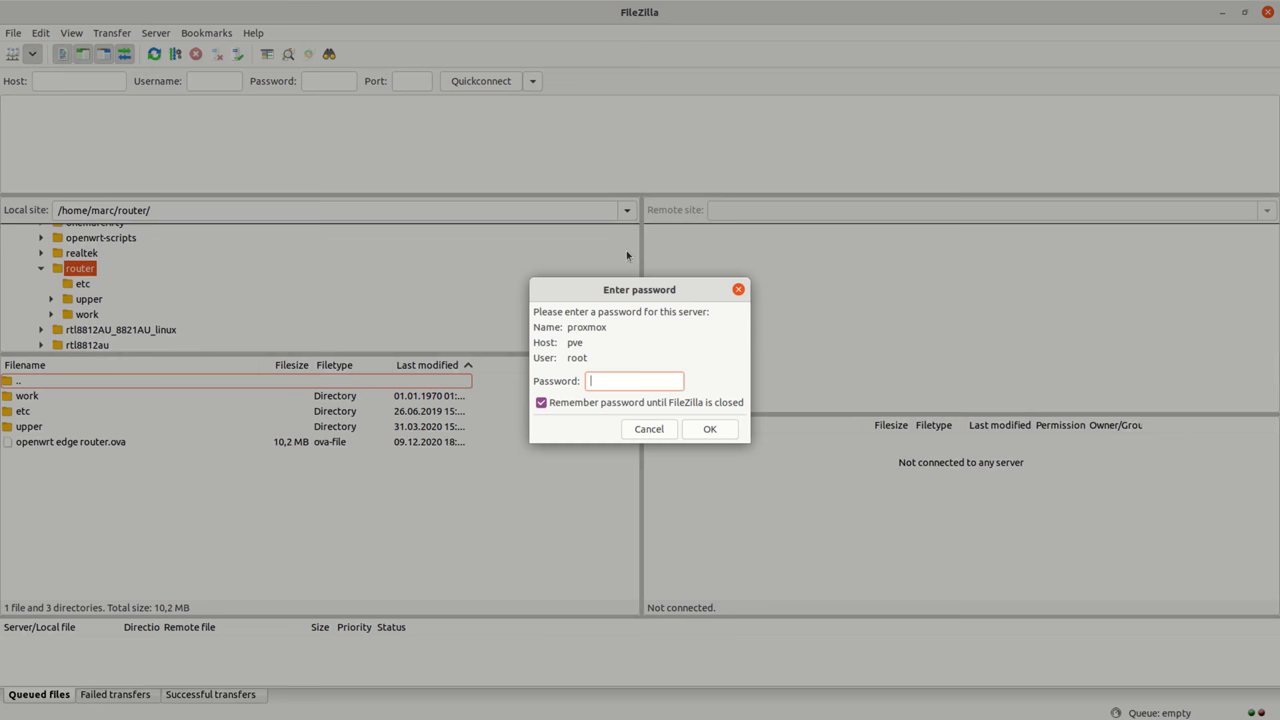
# Step: Connect FileZilla over SFTP to the proxmox server as root, showing remote /root
pyautogui.click(709, 428)
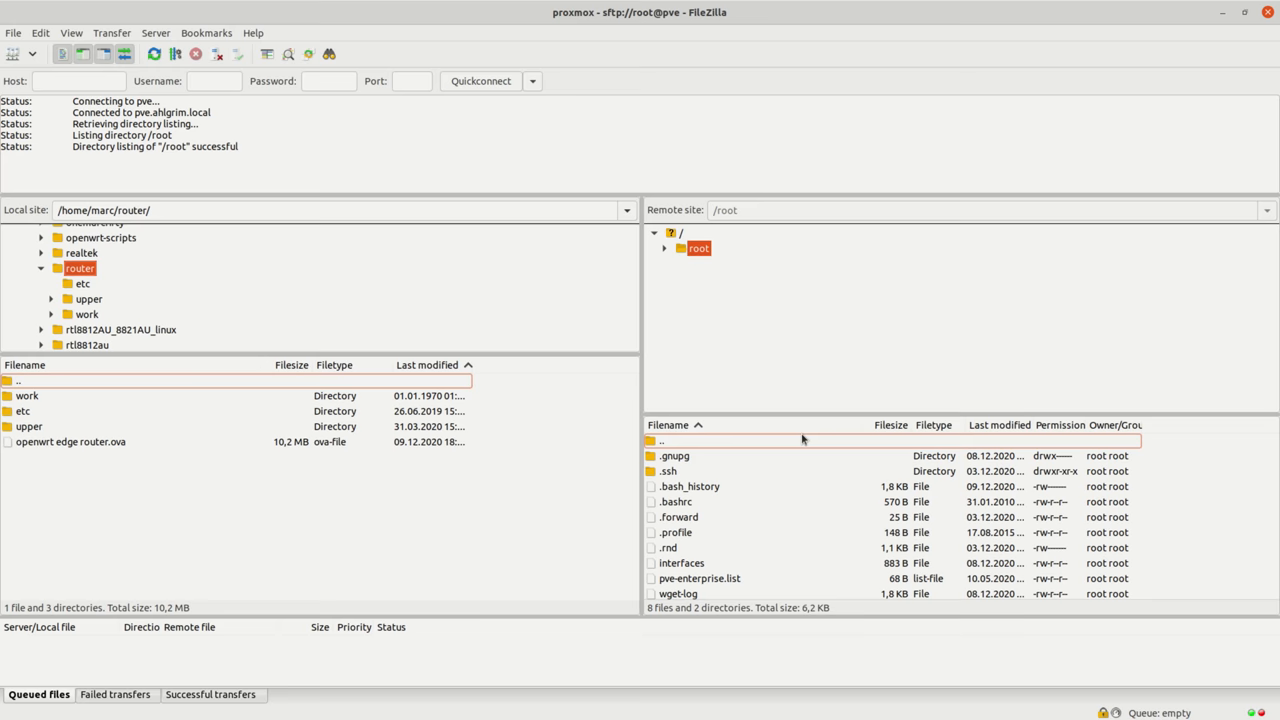
pyautogui.click(70, 441)
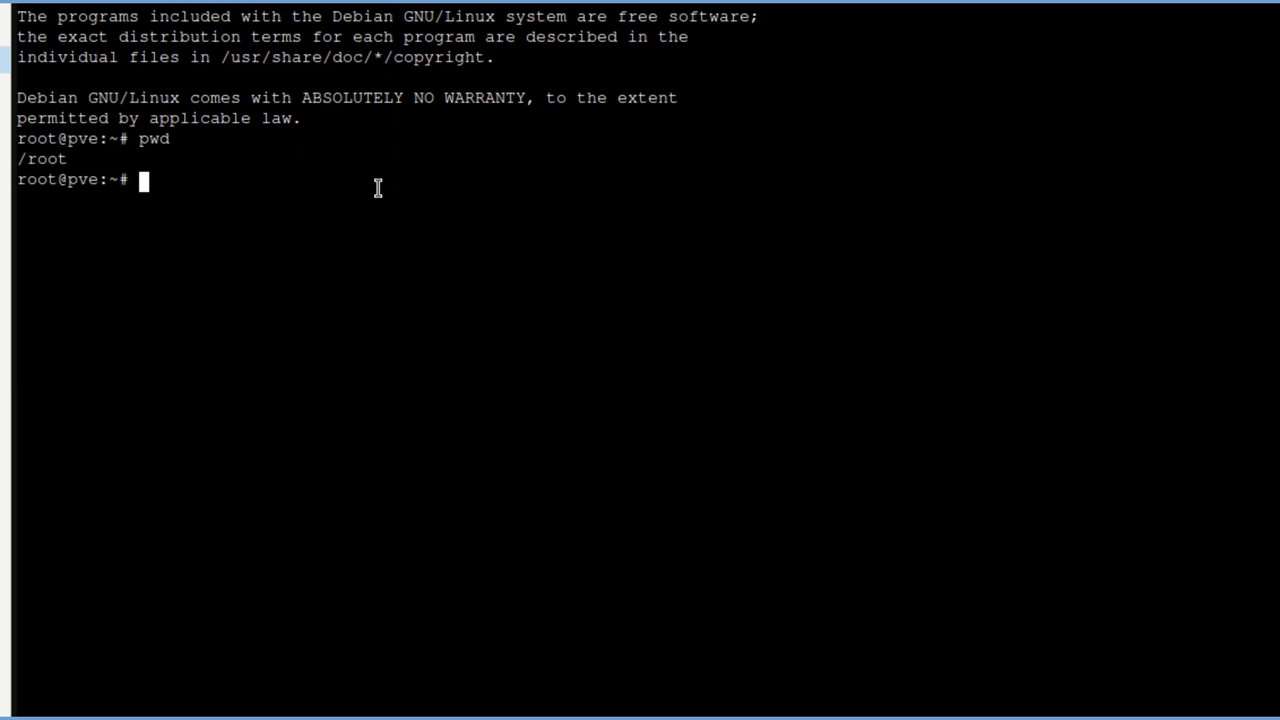
# Step: Extract 'openwrt edge router.ova' and import it as VM 201 onto local-lvm with qm importovf
pyautogui.write('ls -al')
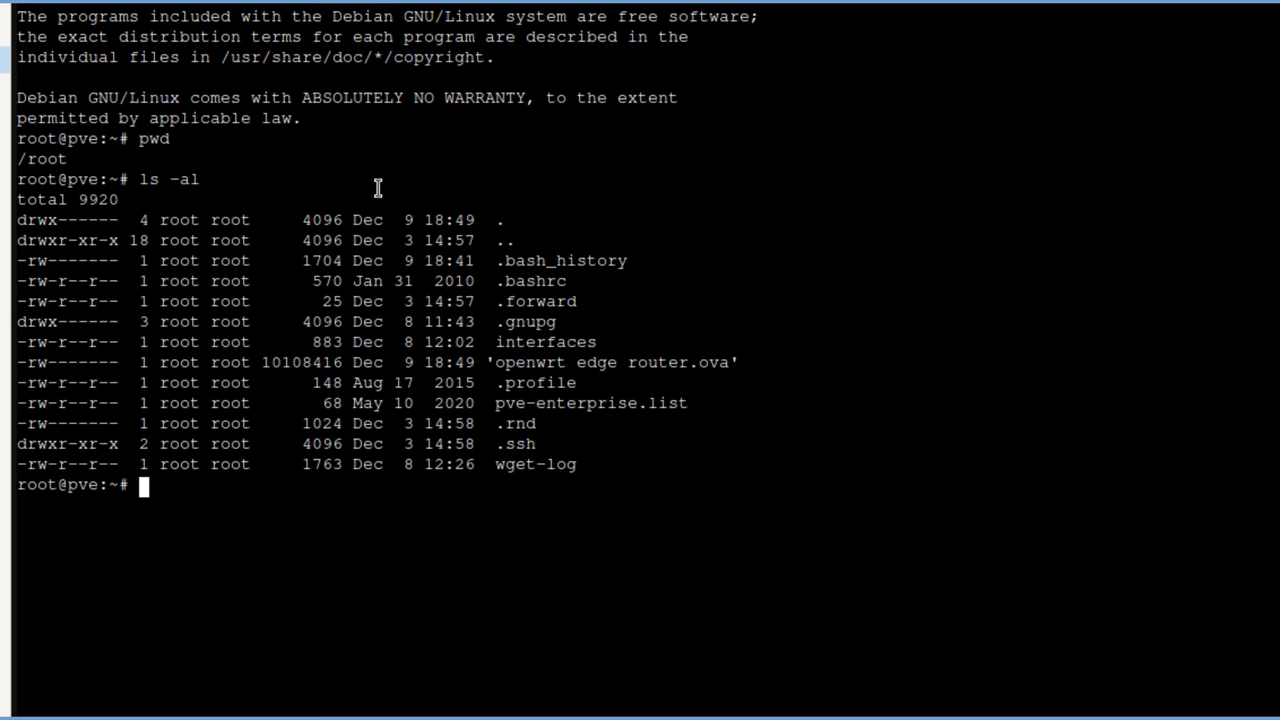
pyautogui.moveTo(367, 518)
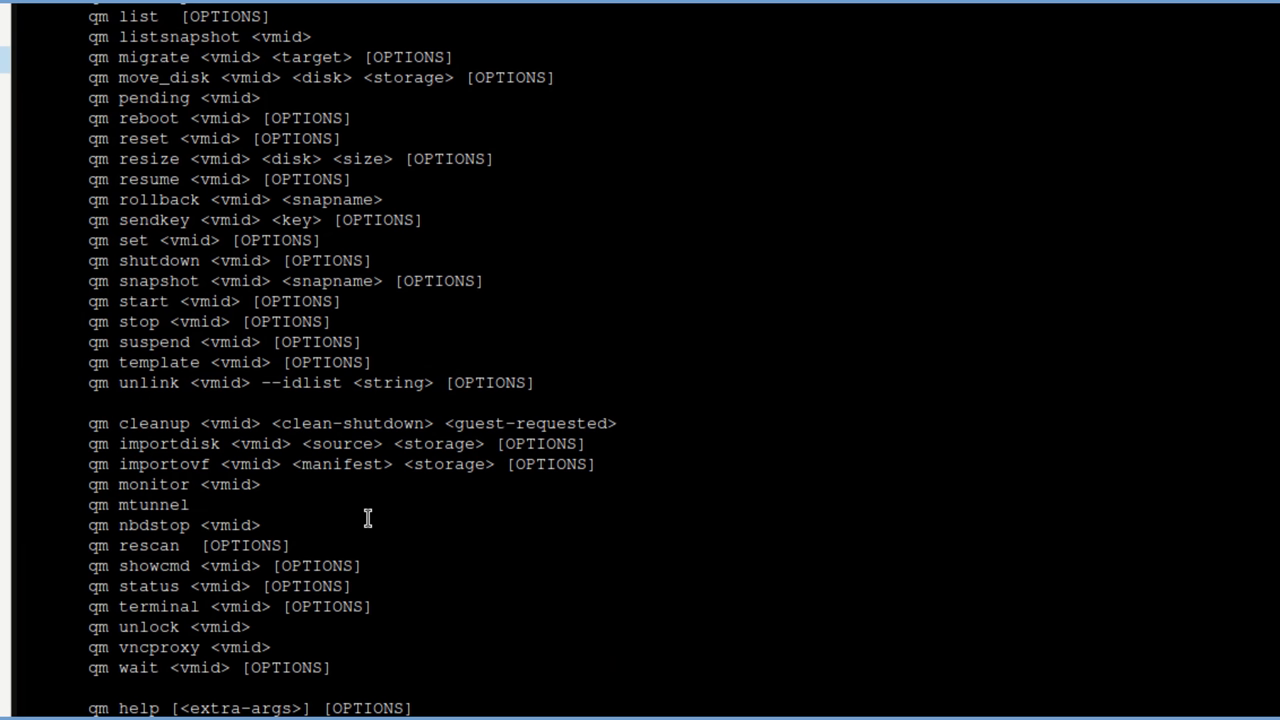
pyautogui.moveTo(311, 482)
pyautogui.write("qm importovf 201 'openwrt edge router.ovf' l")
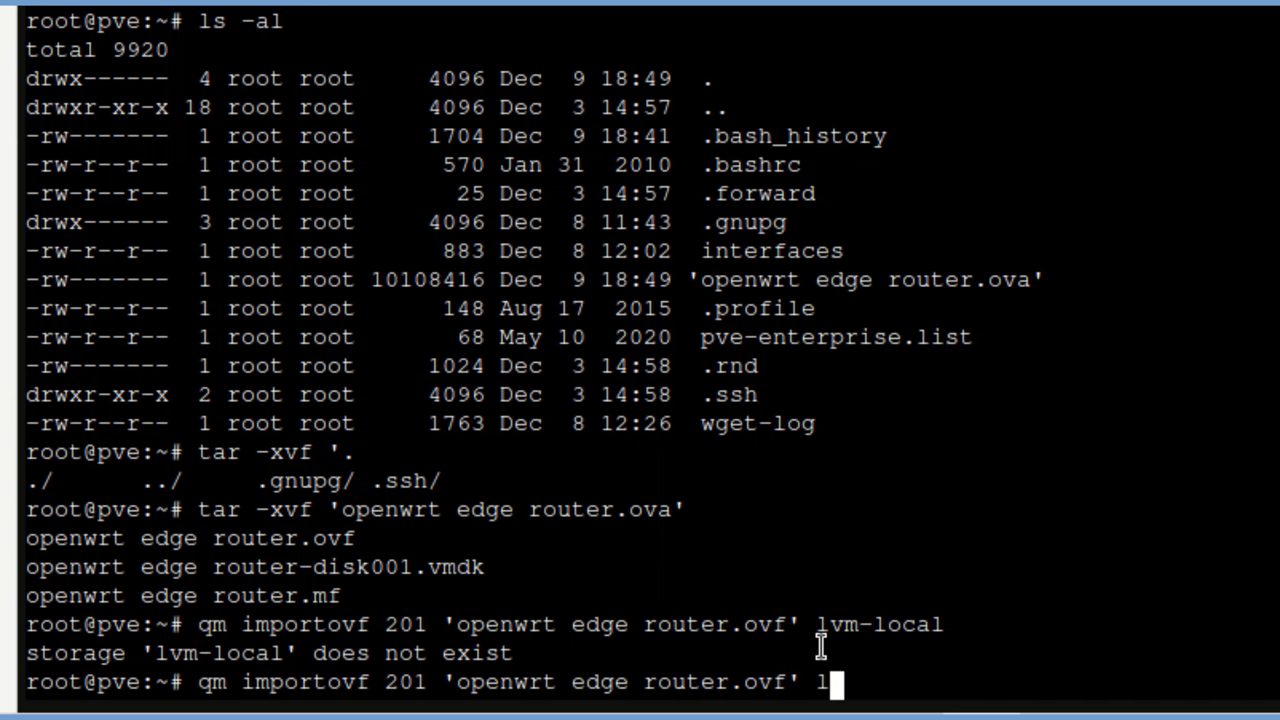
pyautogui.write('ocal-lvm')
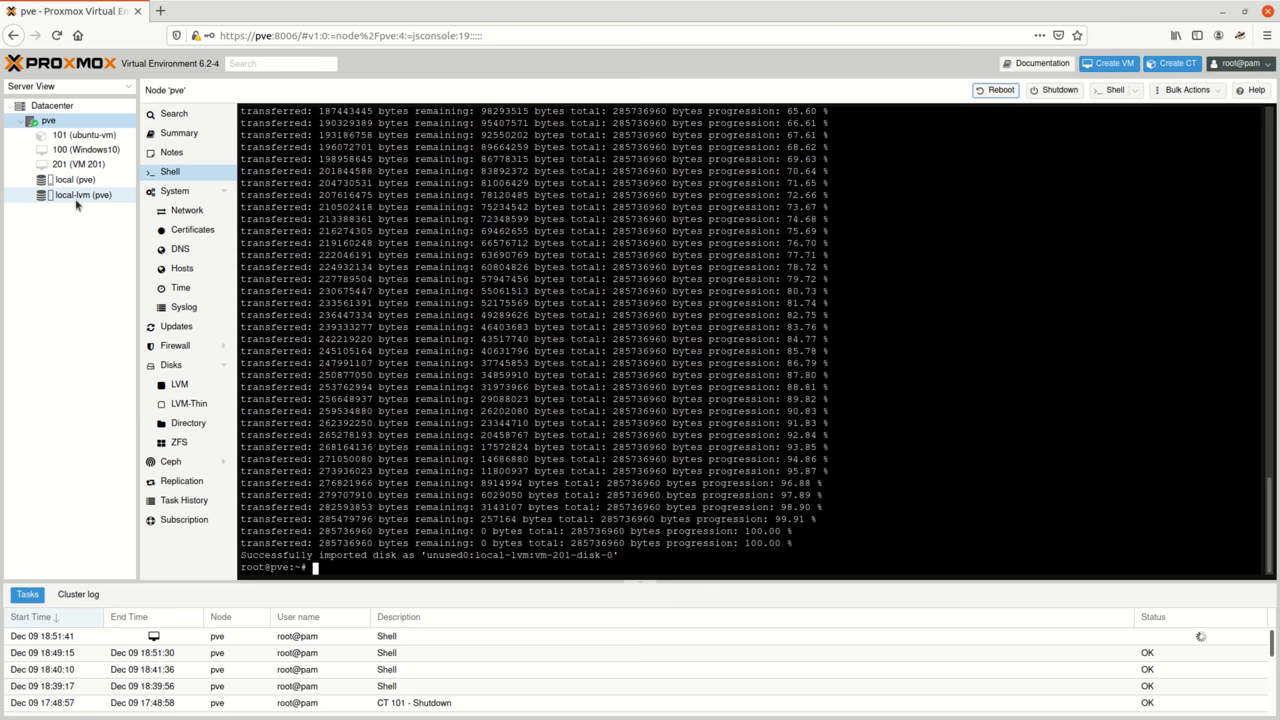
# Step: Attach VM 201's unused 276M disk as IDE 0 and start the VM
pyautogui.click(84, 194)
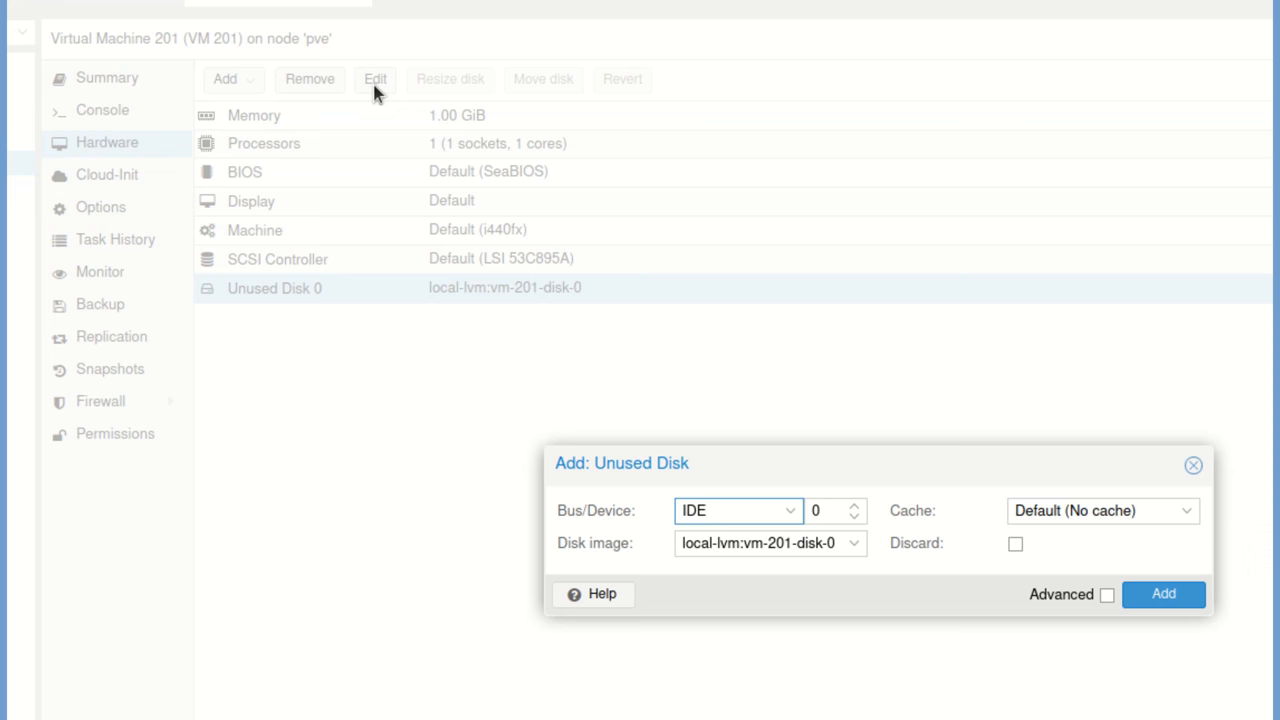
pyautogui.click(1162, 594)
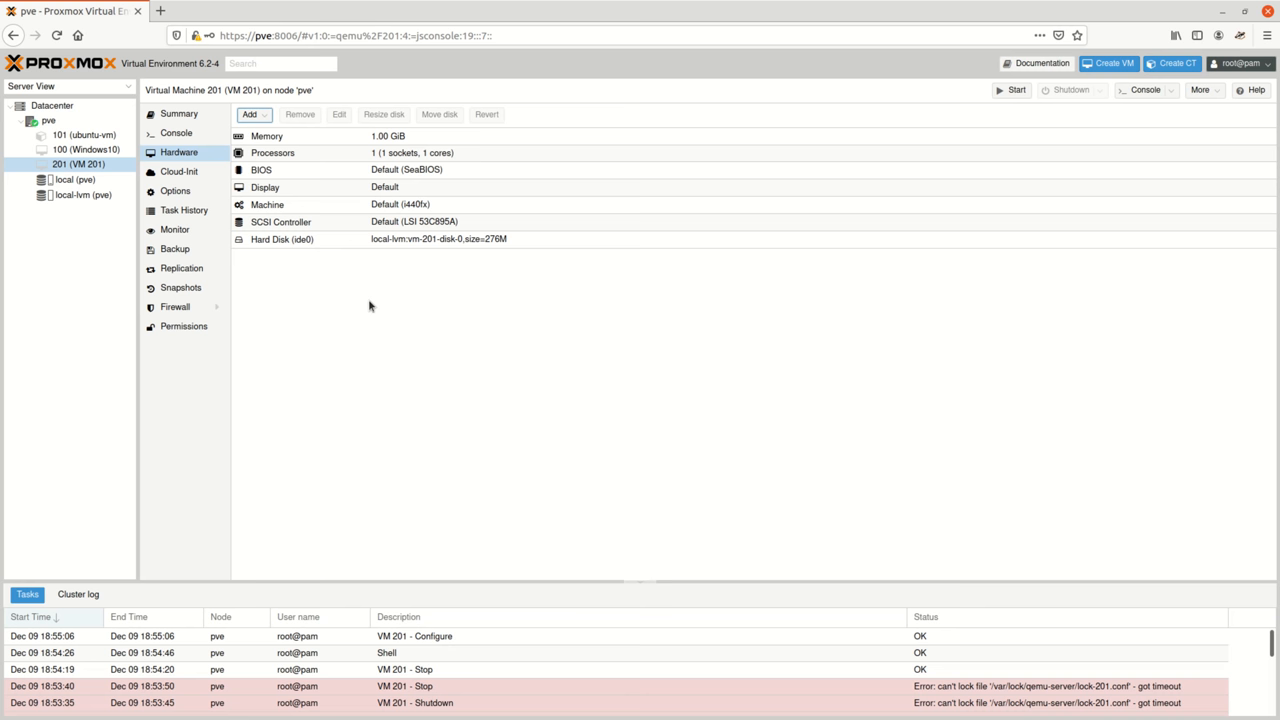
pyautogui.click(1015, 90)
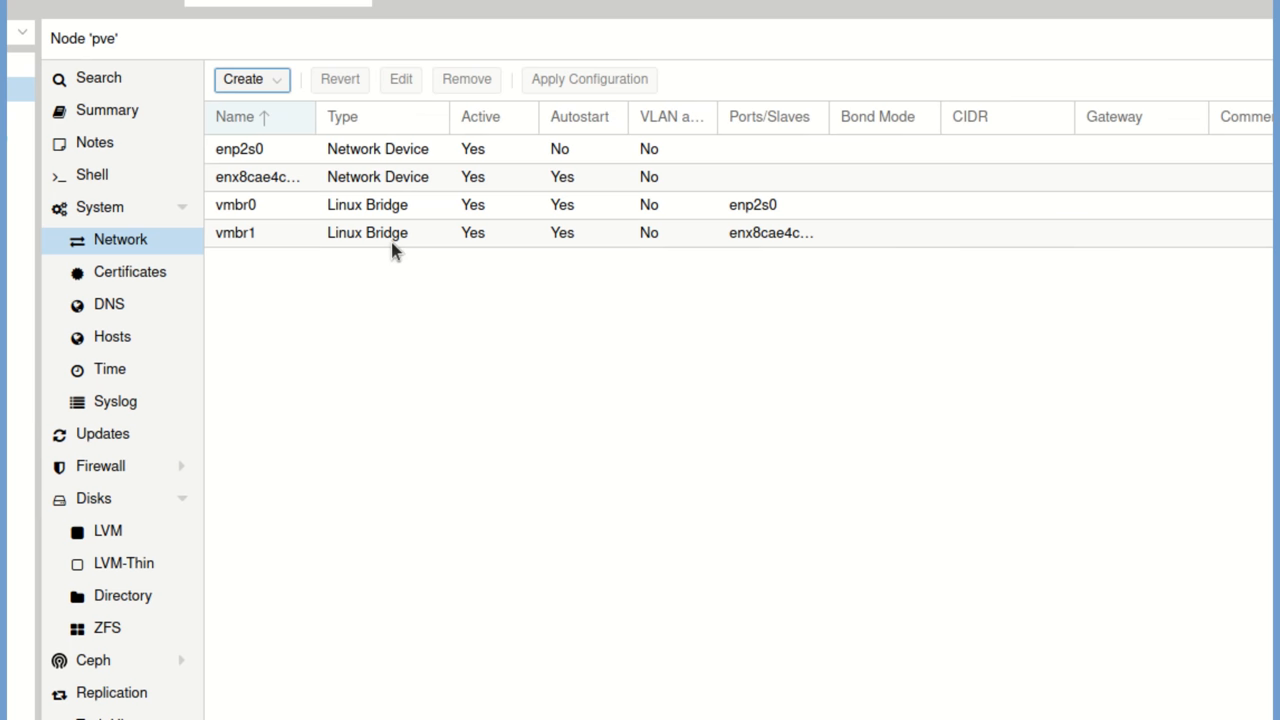
# Step: Create Linux bridge vmbr9 at 10.10.10.2/24 with gateway 10.10.10.1 and apply the configuration
pyautogui.click(244, 79)
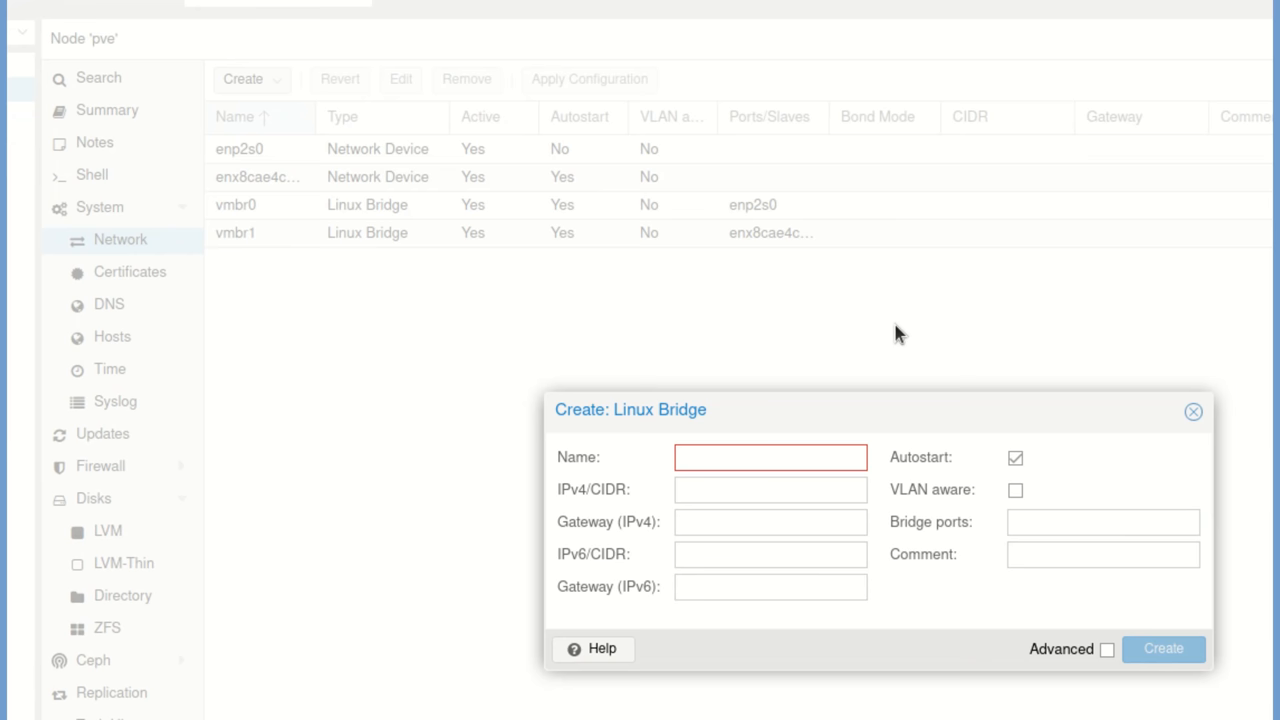
pyautogui.write('10')
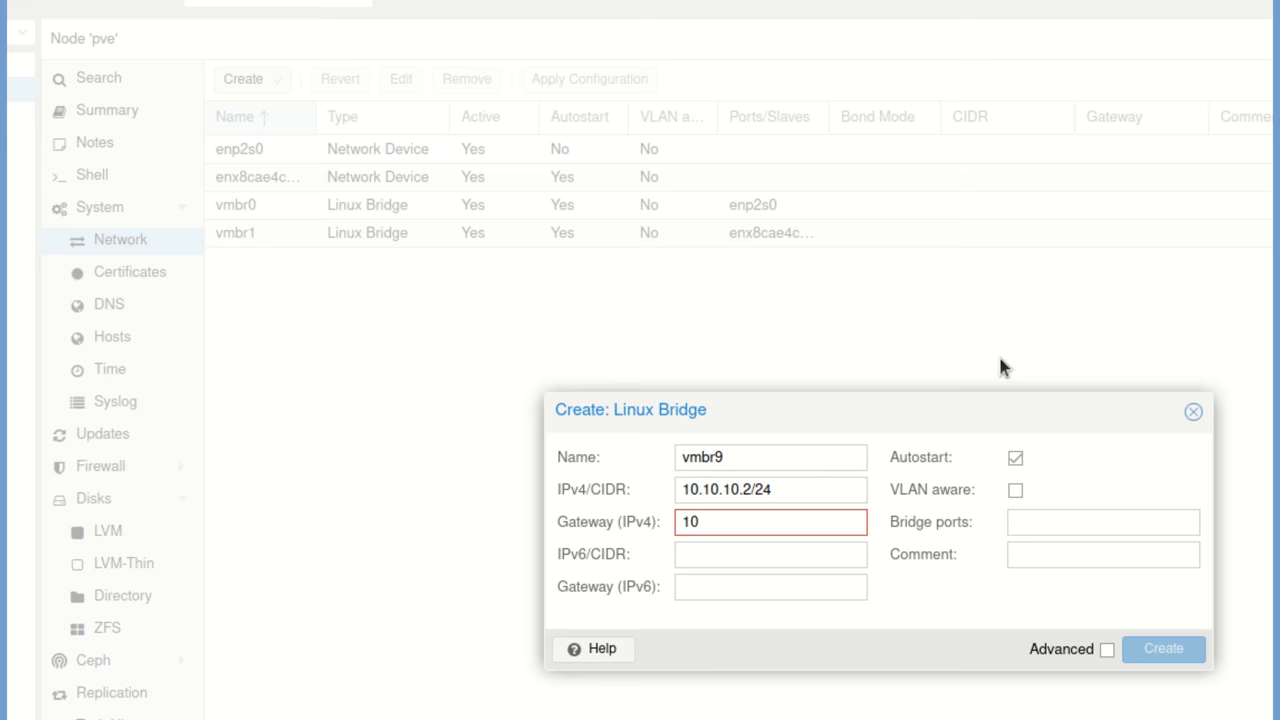
pyautogui.click(1163, 648)
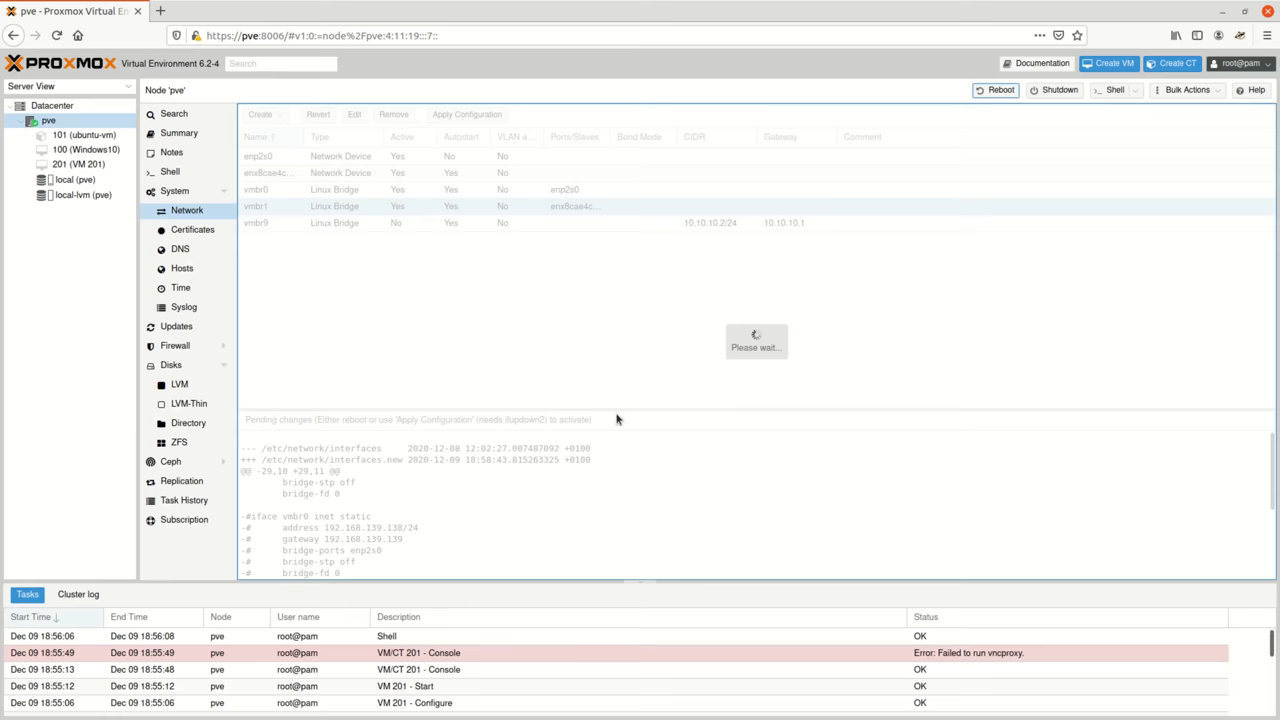
pyautogui.click(466, 114)
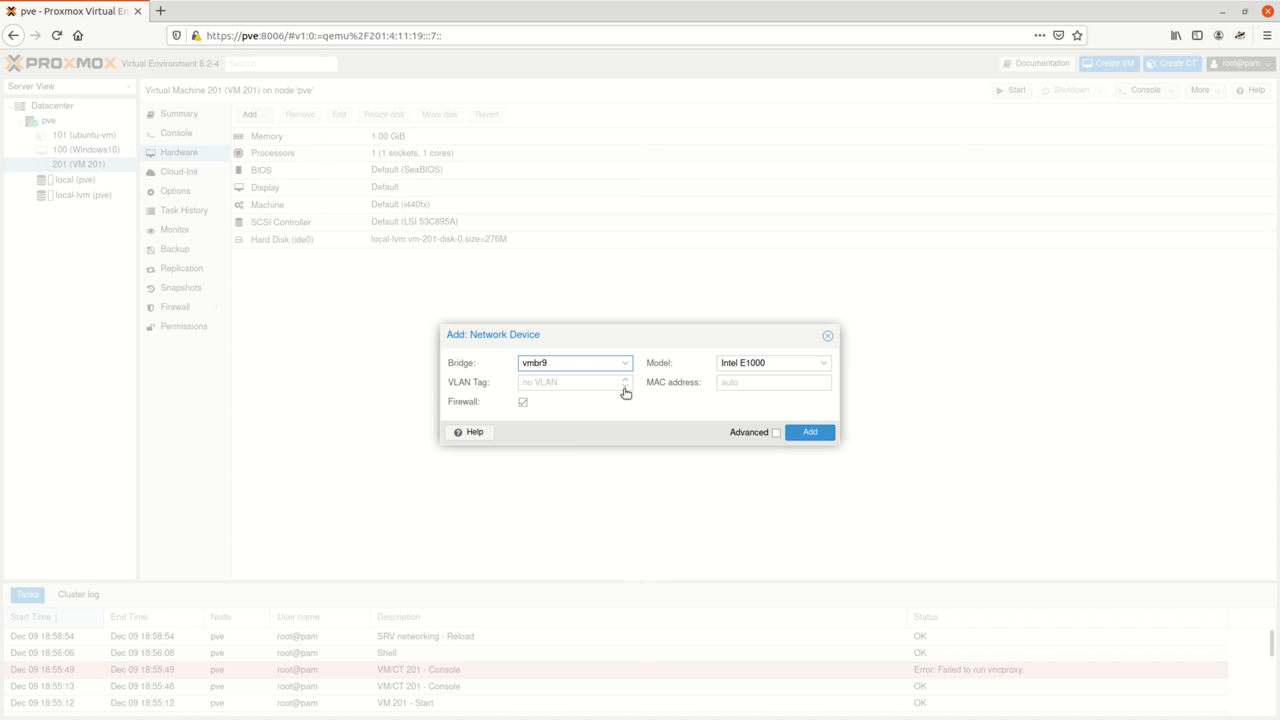
# Step: Add a second Intel E1000 network device on vmbr0 to VM 201, then request a stop
pyautogui.click(808, 431)
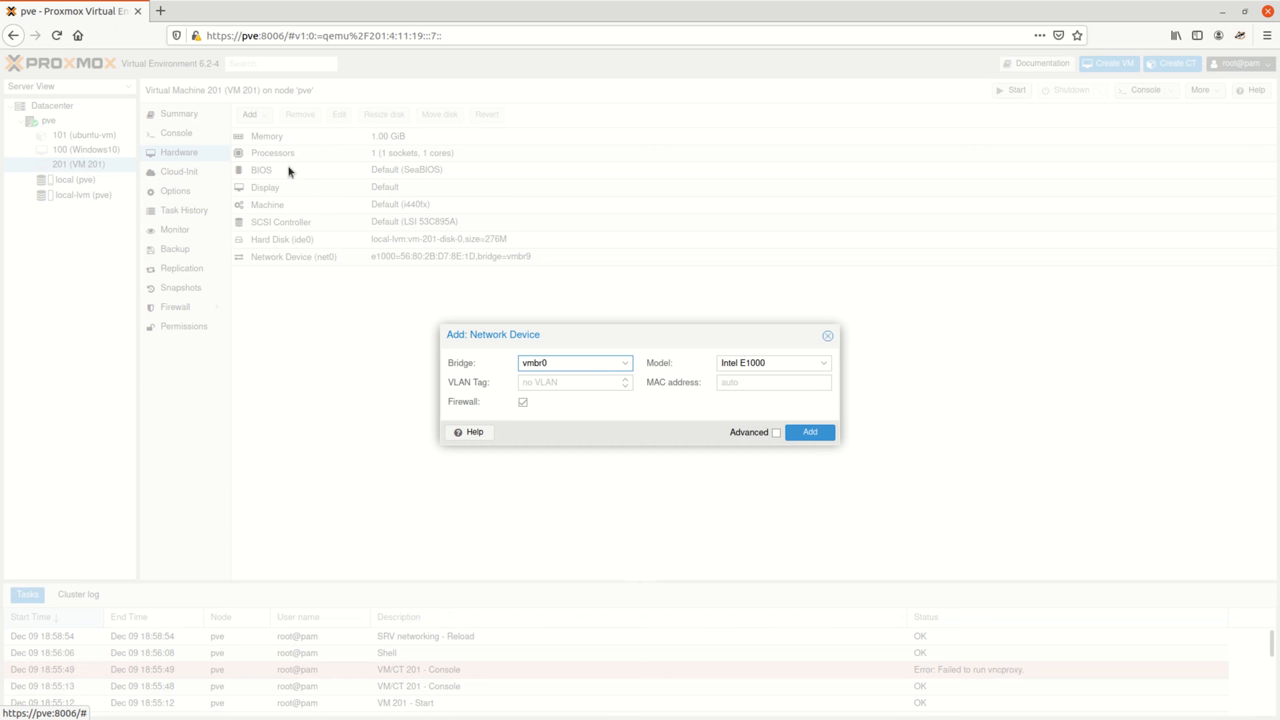
pyautogui.moveTo(623, 382)
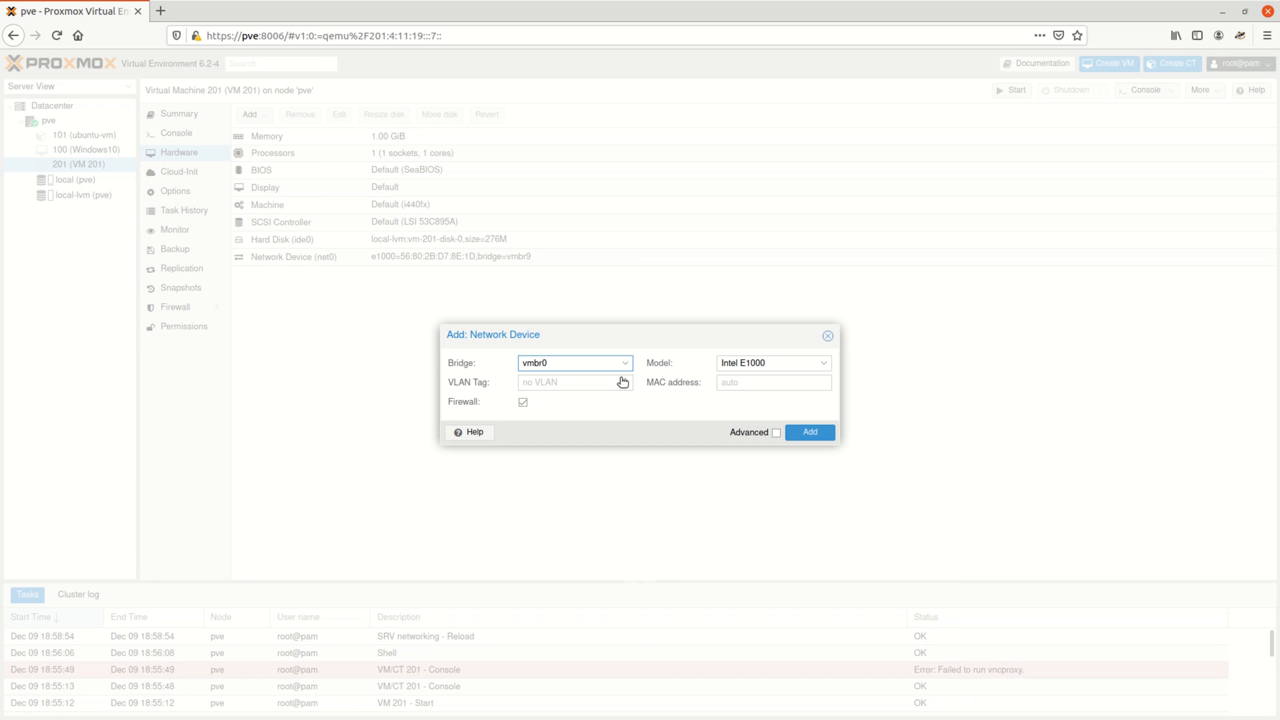
pyautogui.click(809, 431)
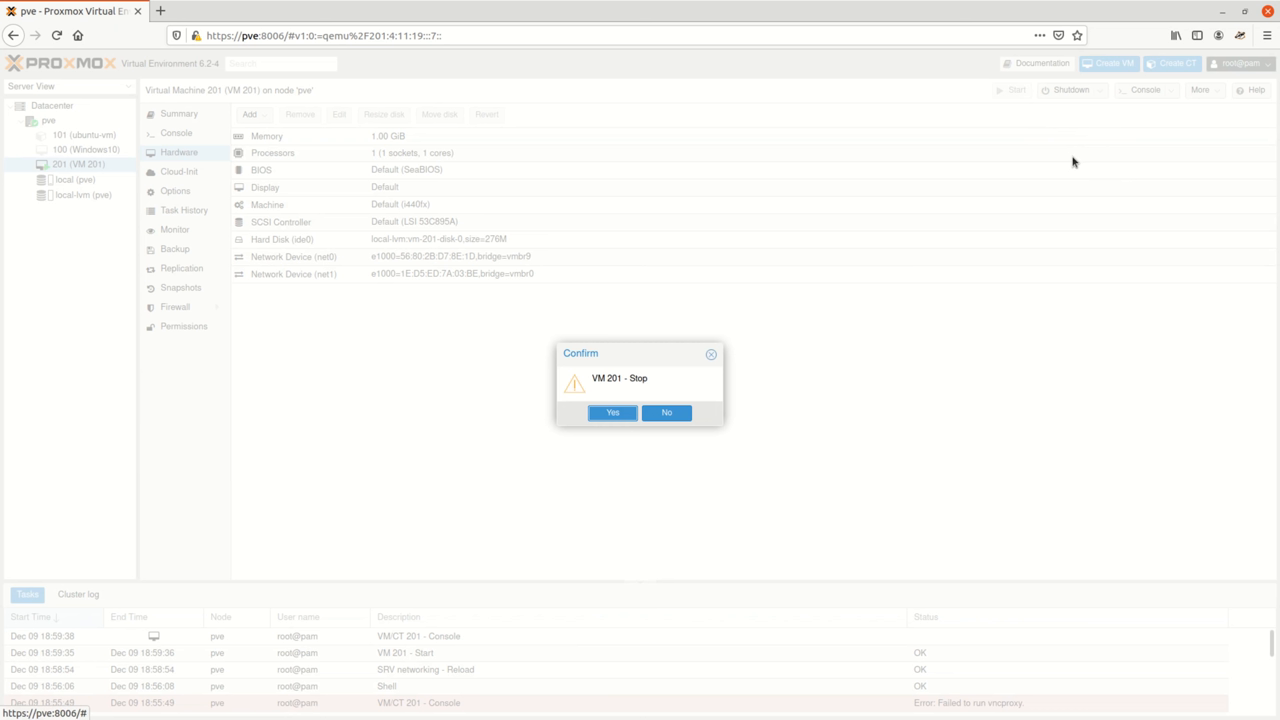
# Step: Confirm stopping VM 201 and close the Edit: Boot Order dialog
pyautogui.click(612, 412)
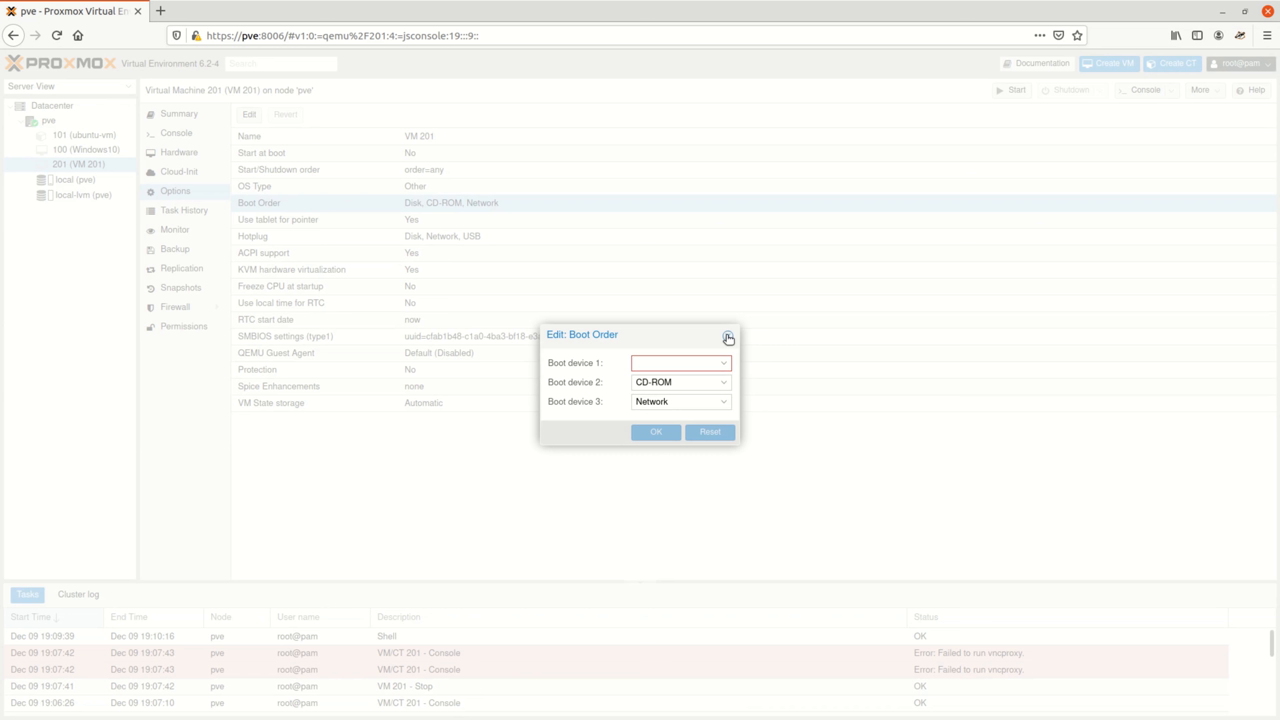
pyautogui.click(655, 432)
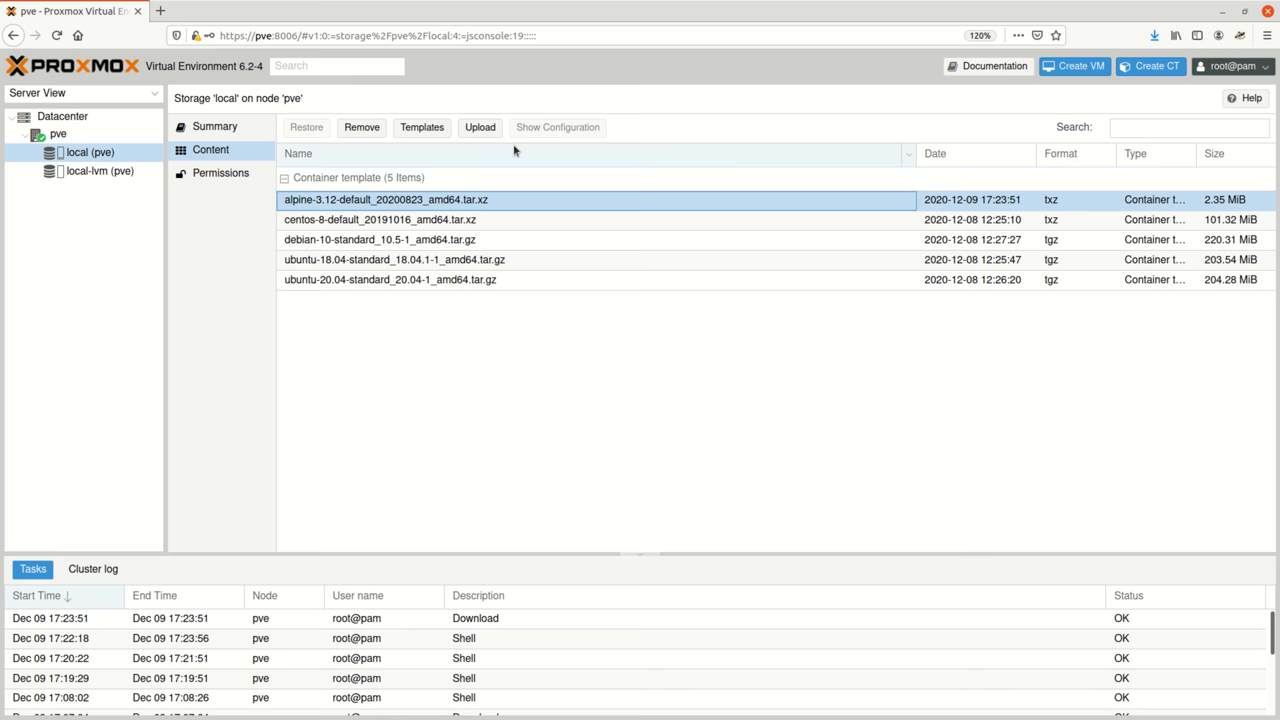
# Step: Upload the Win10_1909 ISO to local storage, refresh its contents, and launch Create VM
pyautogui.click(480, 127)
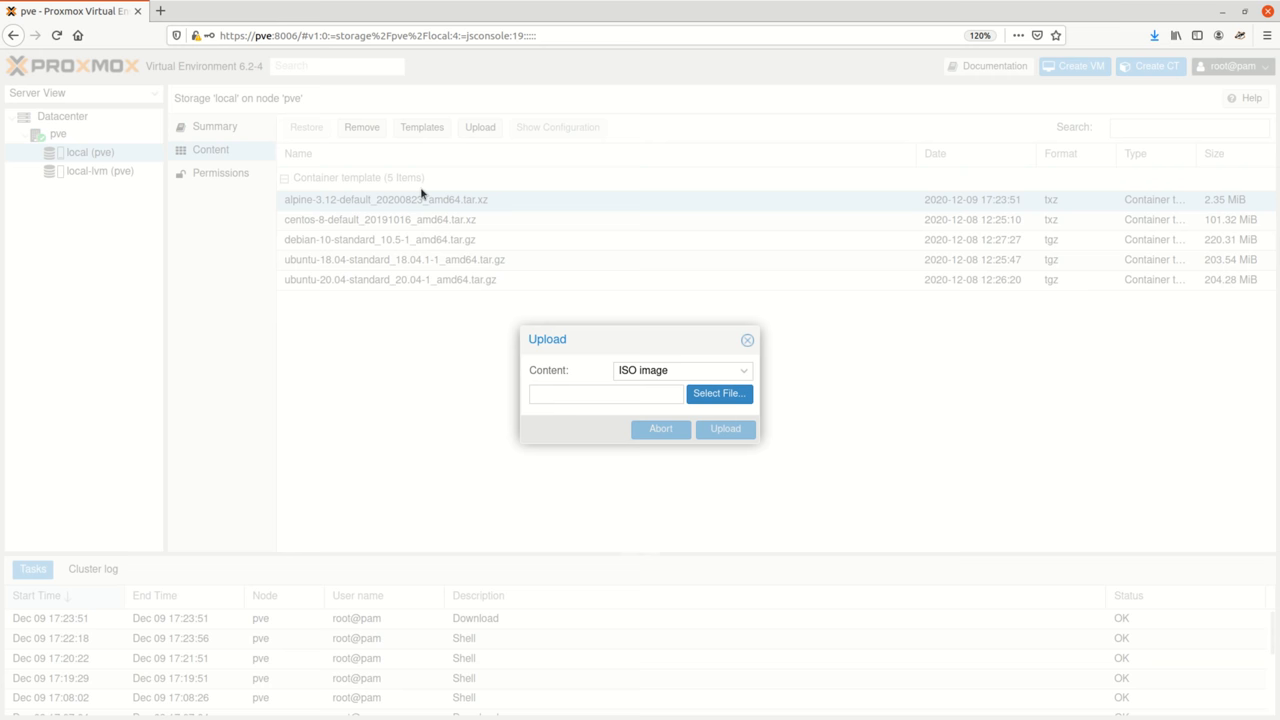
pyautogui.click(725, 428)
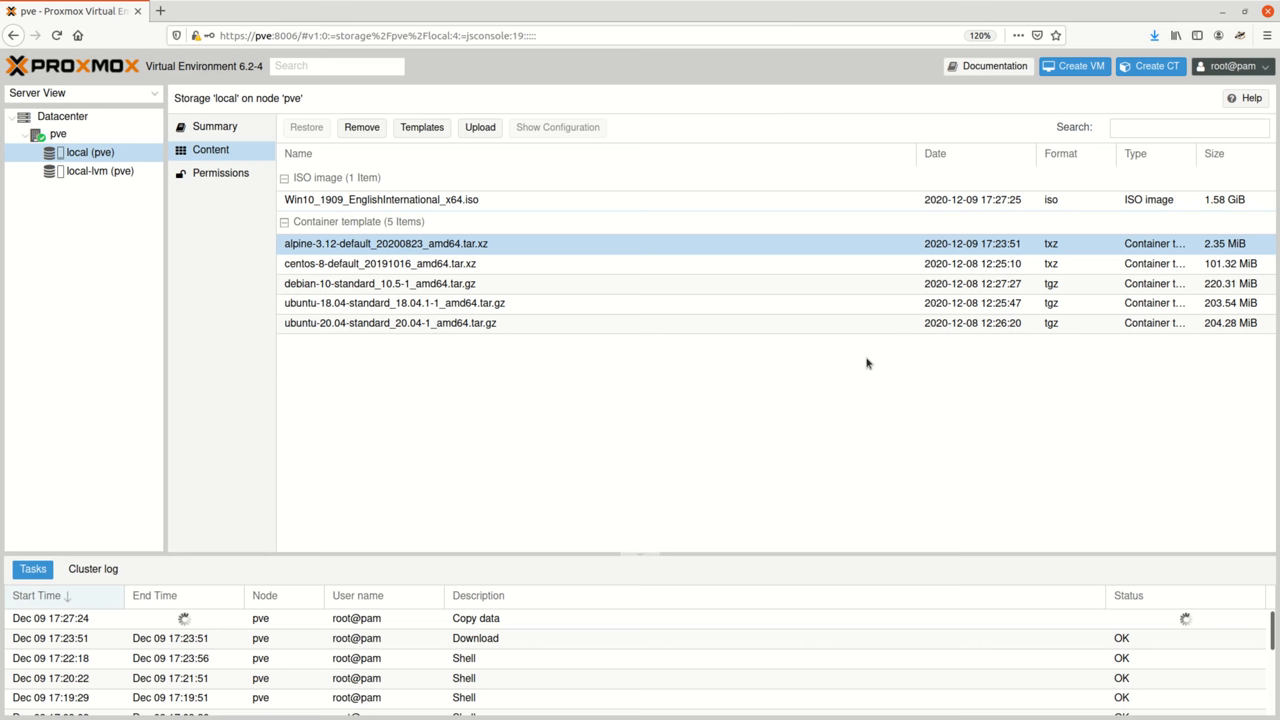
pyautogui.click(90, 152)
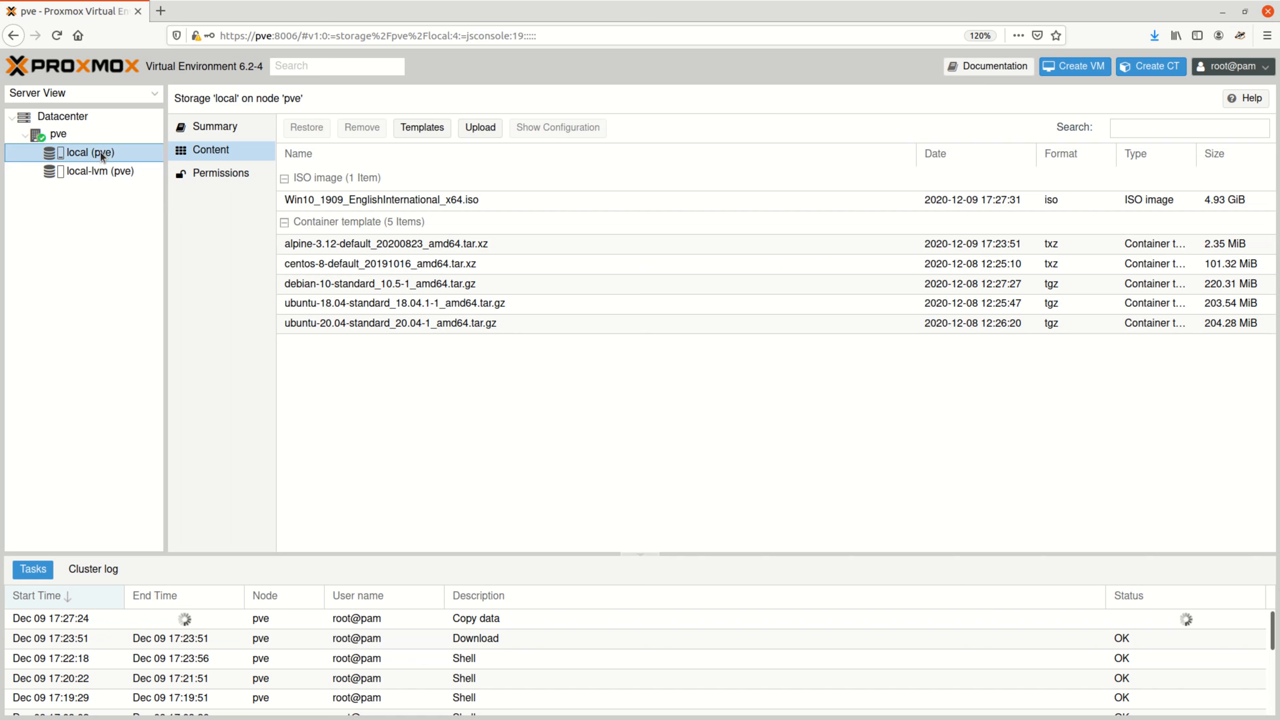
pyautogui.click(1074, 66)
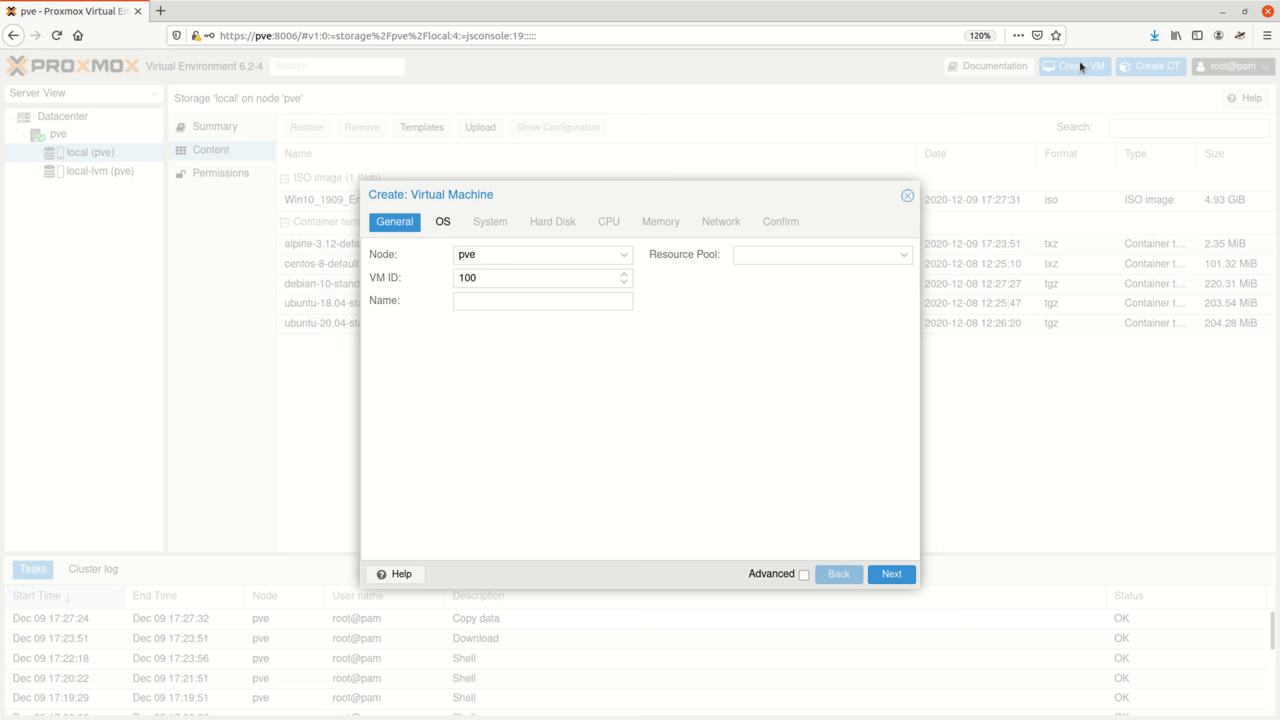
# Step: Choose the Win10 ISO as install media and set the graphic card to SPICE
pyautogui.click(442, 221)
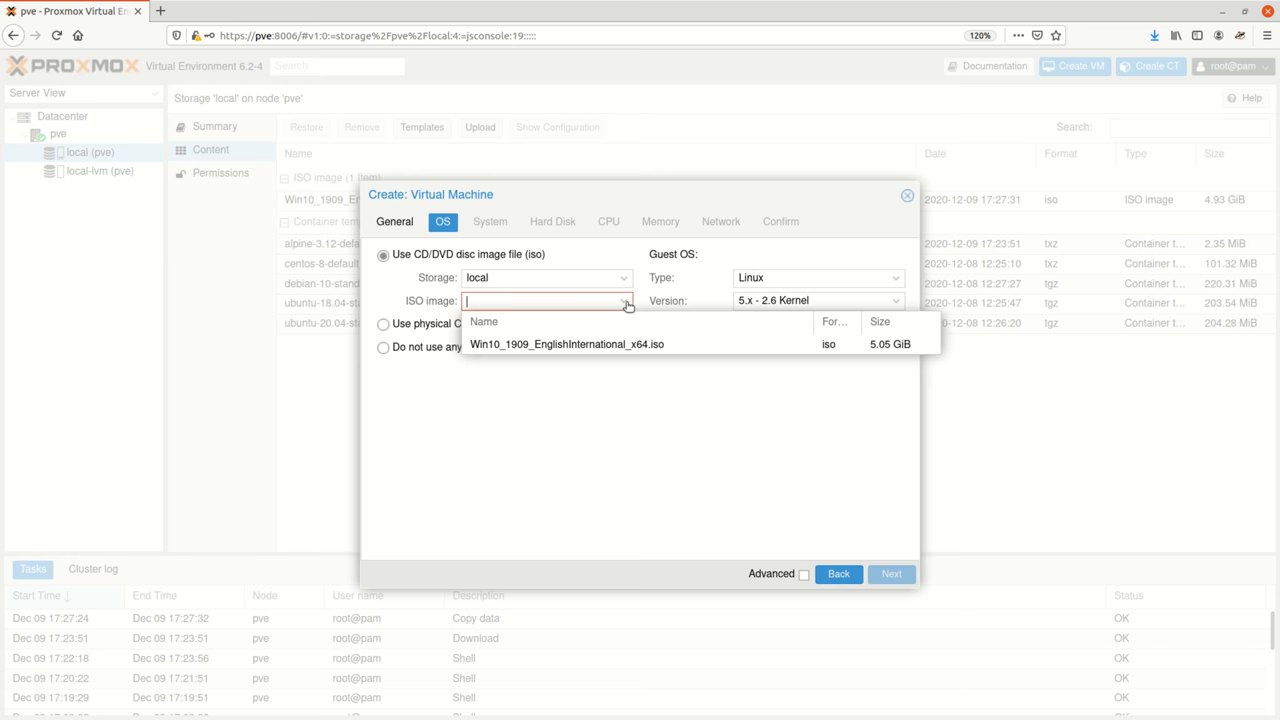
pyautogui.click(490, 221)
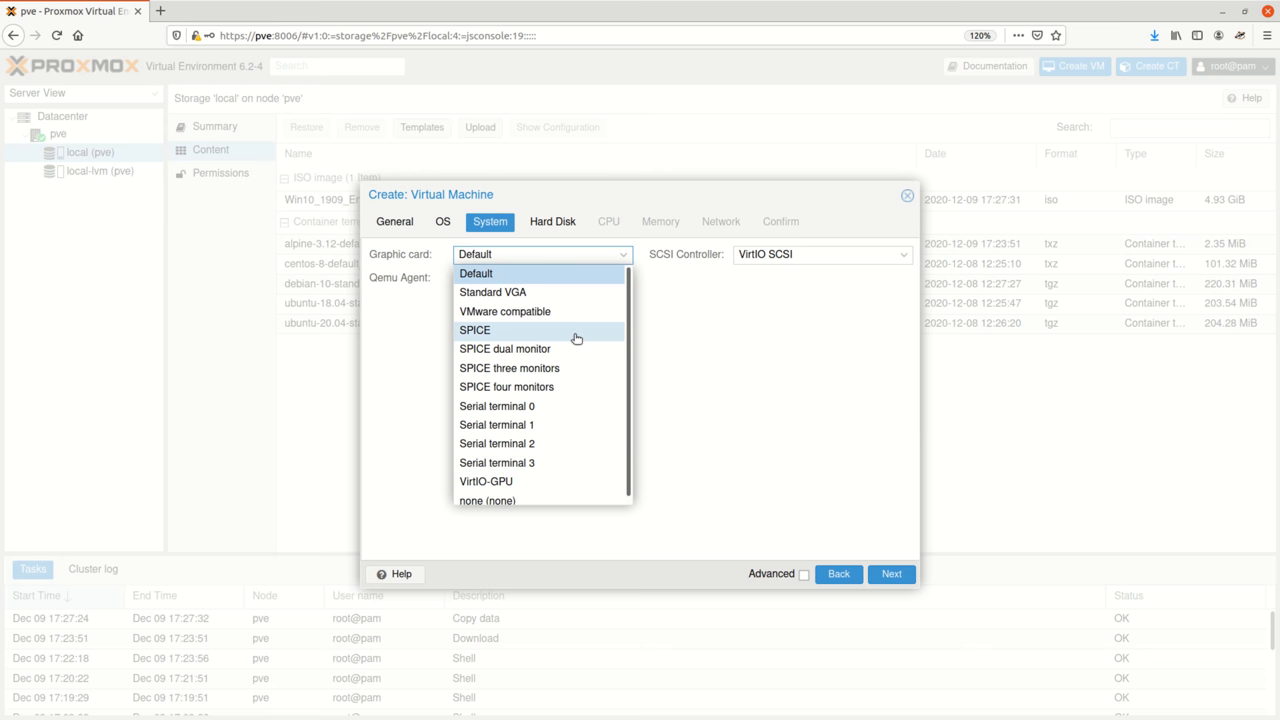
pyautogui.click(552, 221)
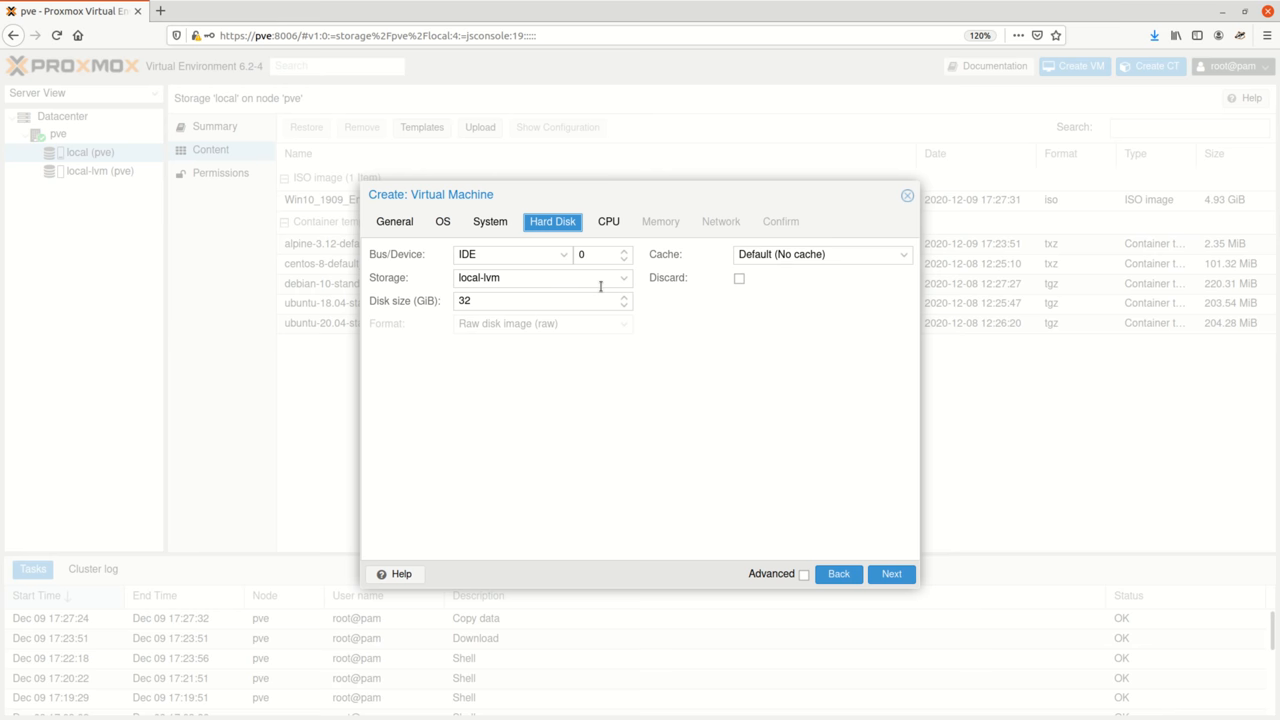
pyautogui.click(720, 221)
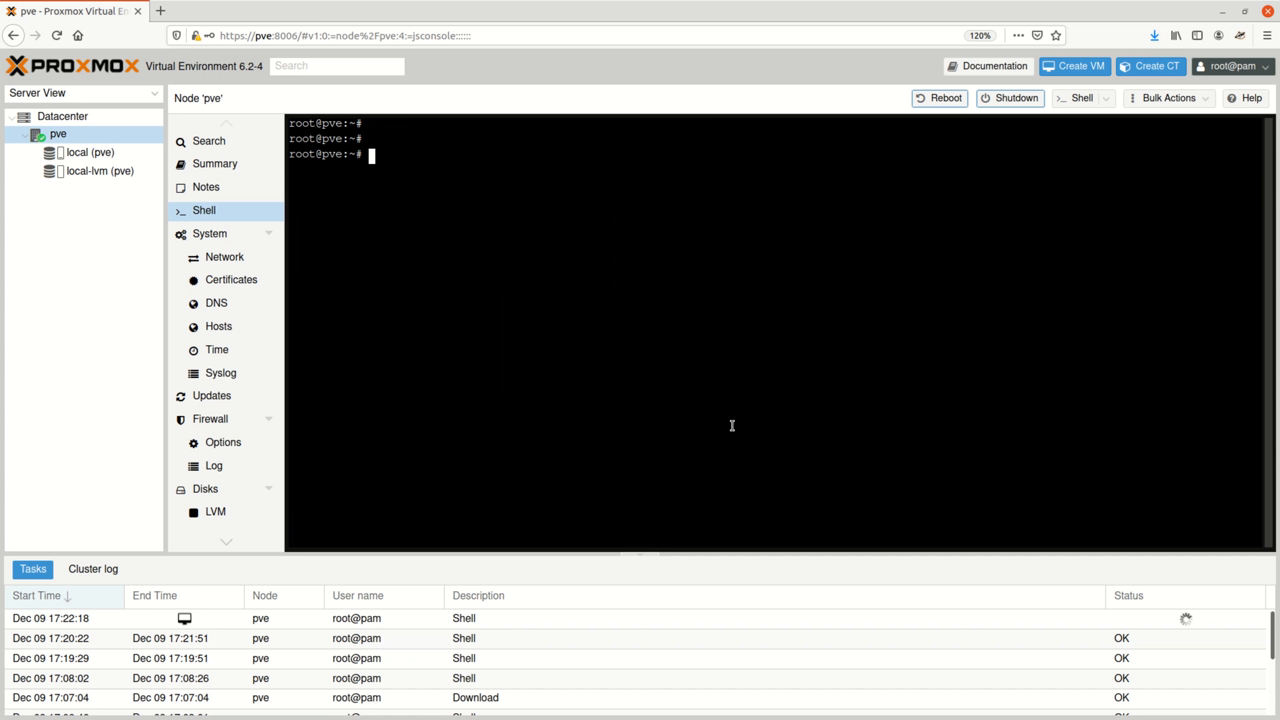
# Step: Run pveam update and download alpine-3.12-default_20200823_amd64.tar.xz in the node shell
pyautogui.write('pveam update')
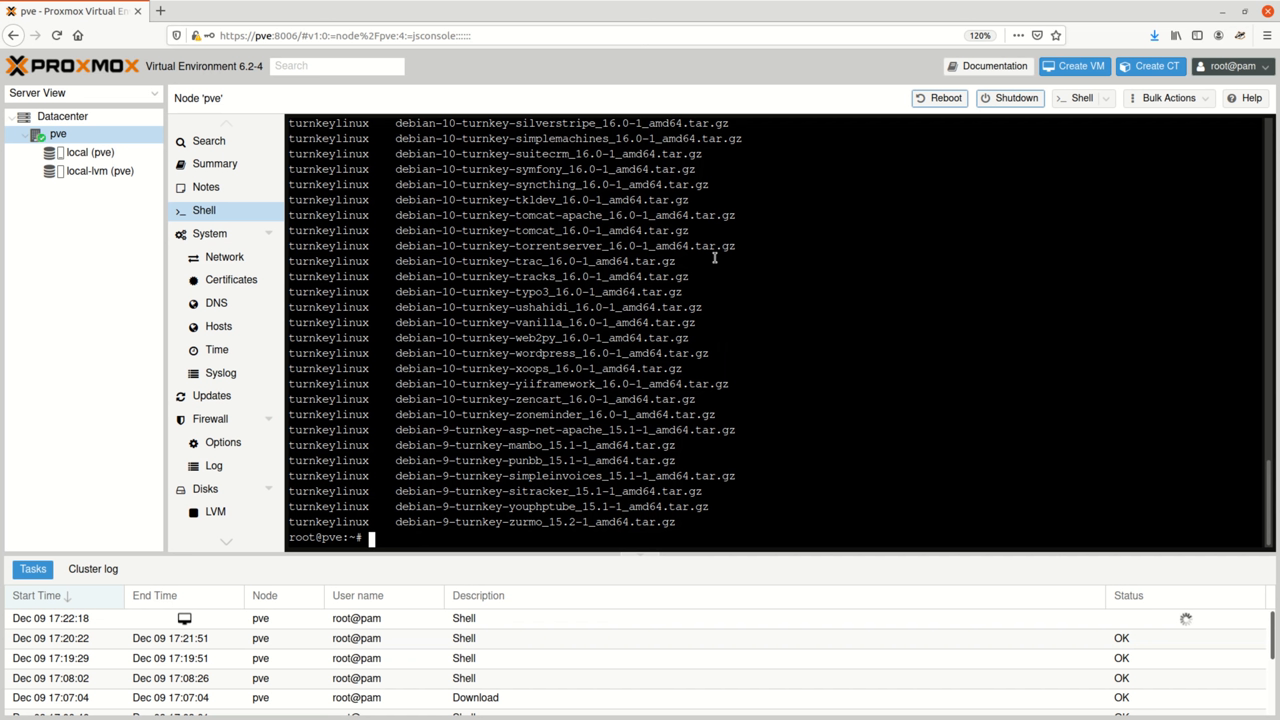
pyautogui.write('pveam download alpine-3.12-default_20200823_amd64.tar.xz')
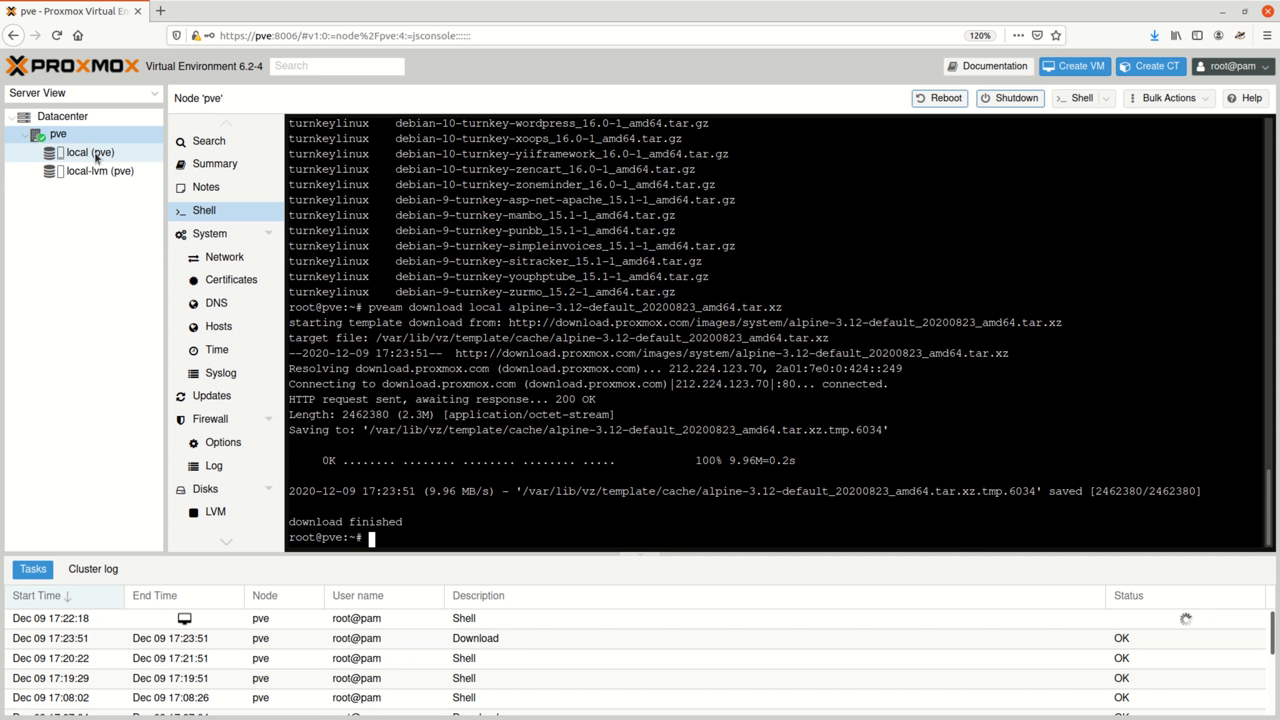
# Step: Verify the Alpine template in local (pve) Content, then create CT 101 from ubuntu-18.04
pyautogui.click(89, 152)
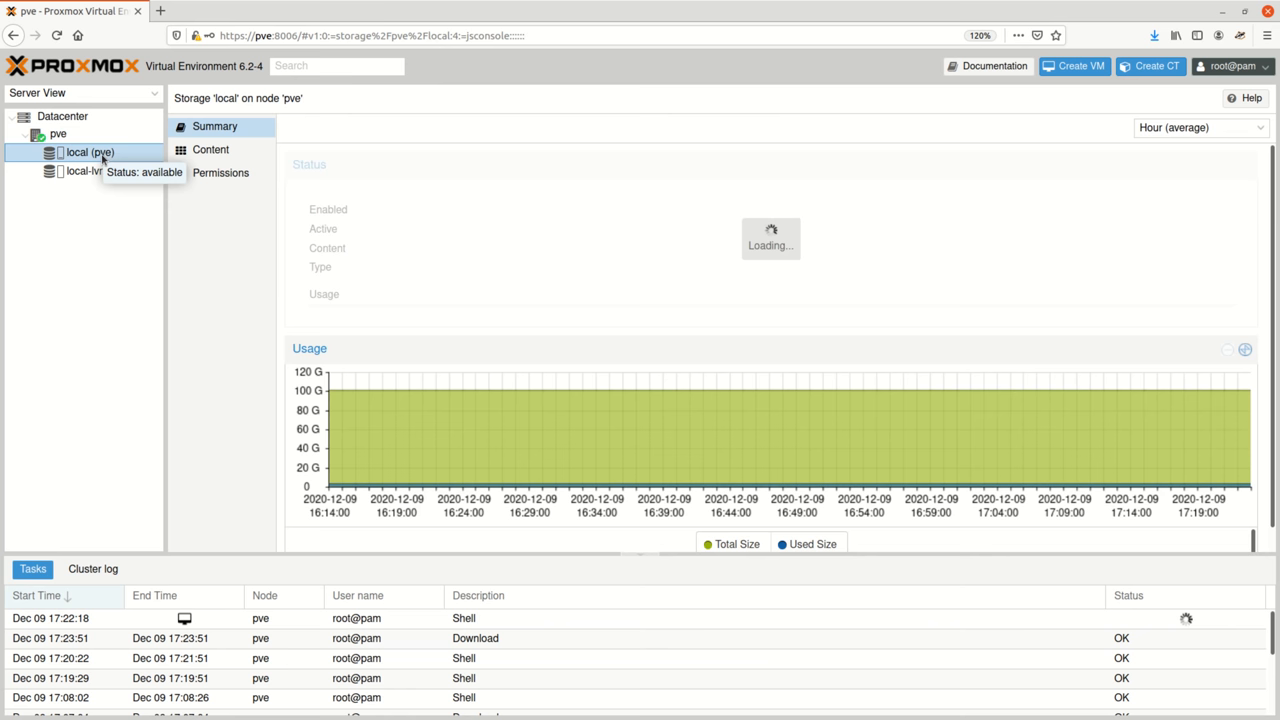
pyautogui.click(210, 149)
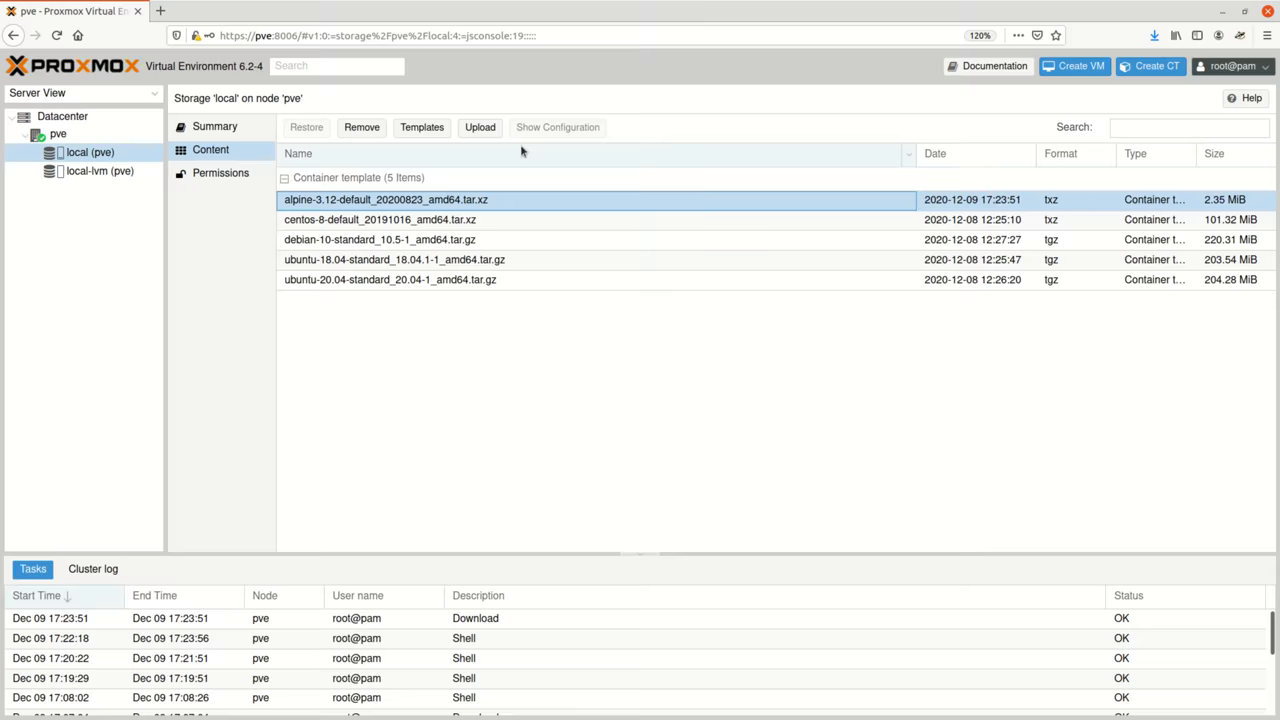
pyautogui.click(1149, 66)
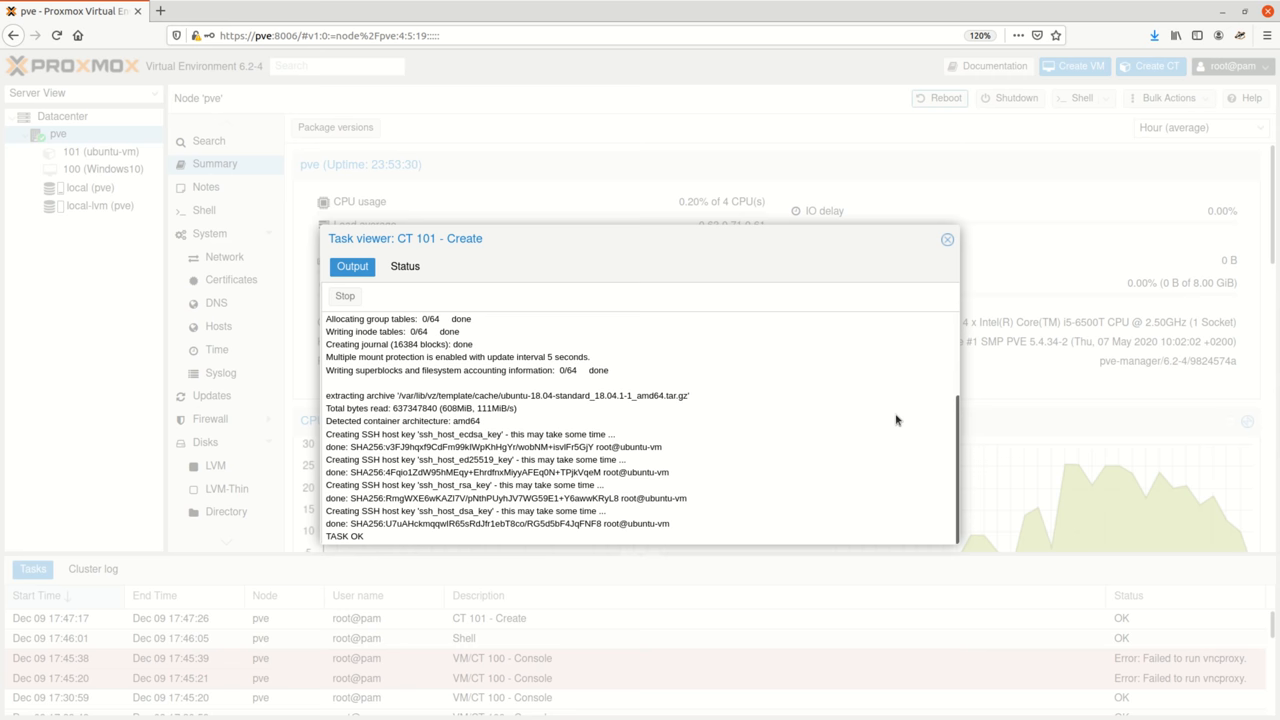
# Step: Close the task log, open container 101's console, and log in as root
pyautogui.click(946, 239)
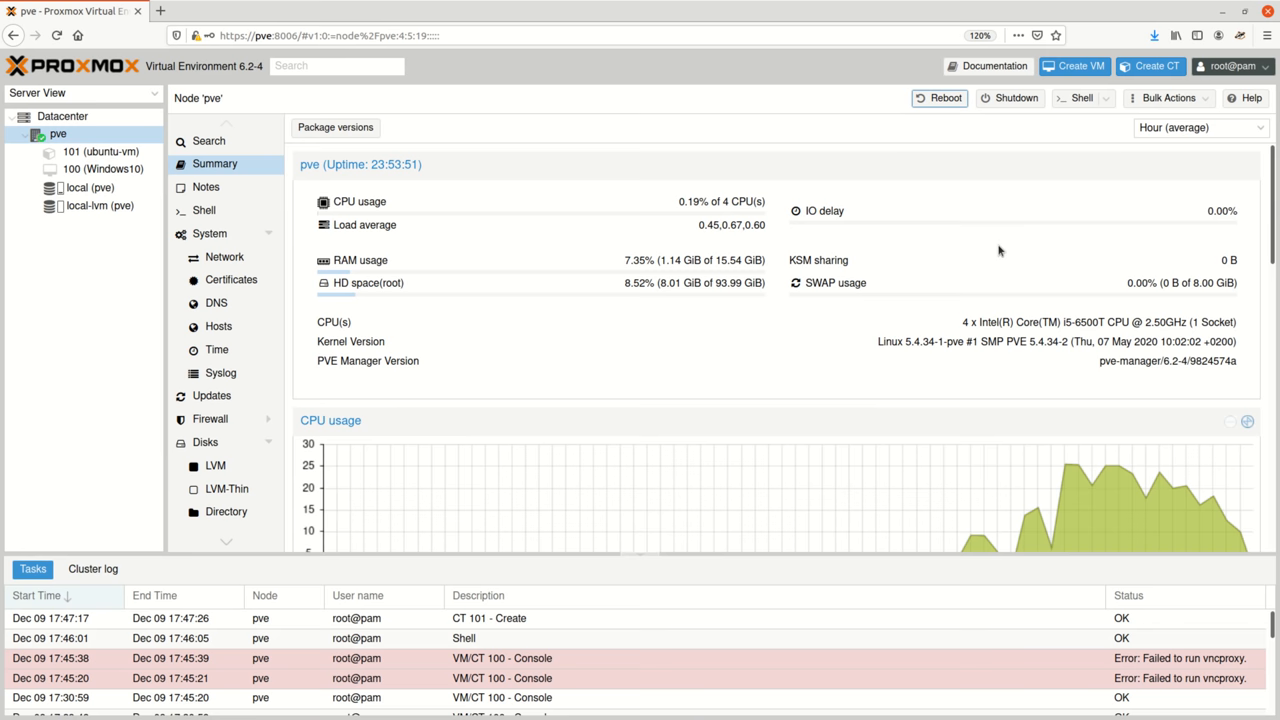
pyautogui.click(99, 151)
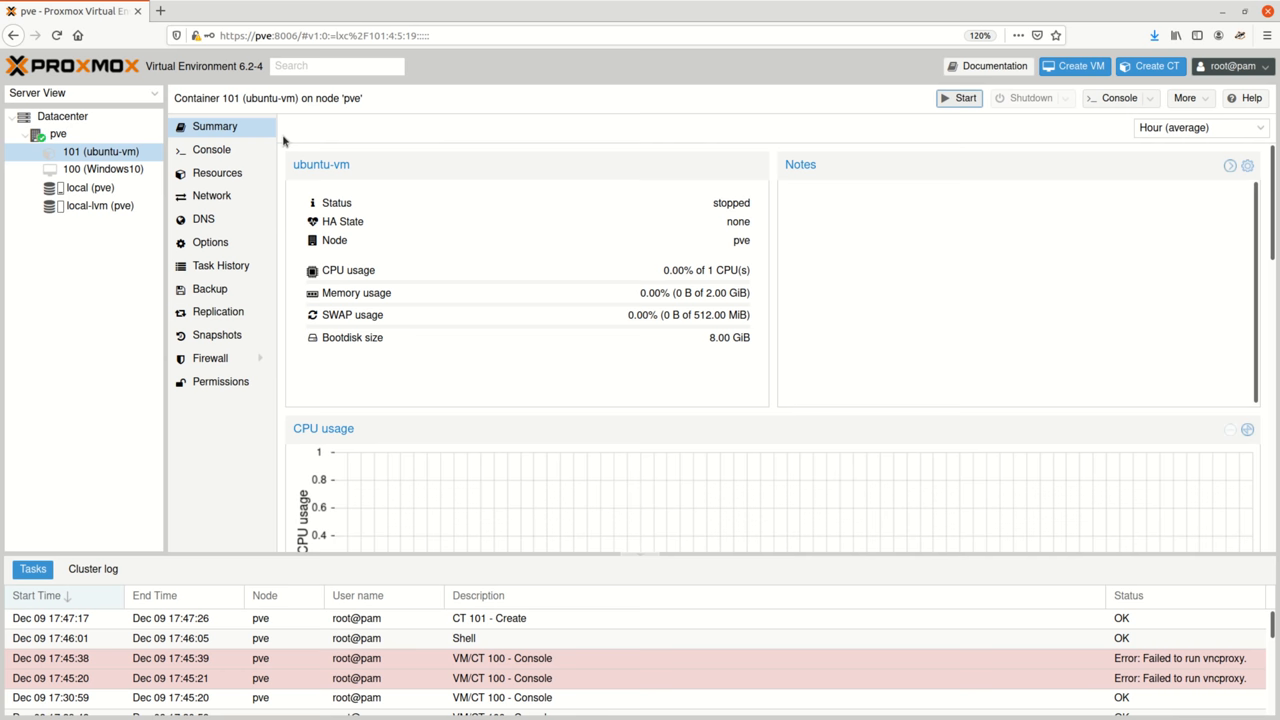
pyautogui.click(211, 149)
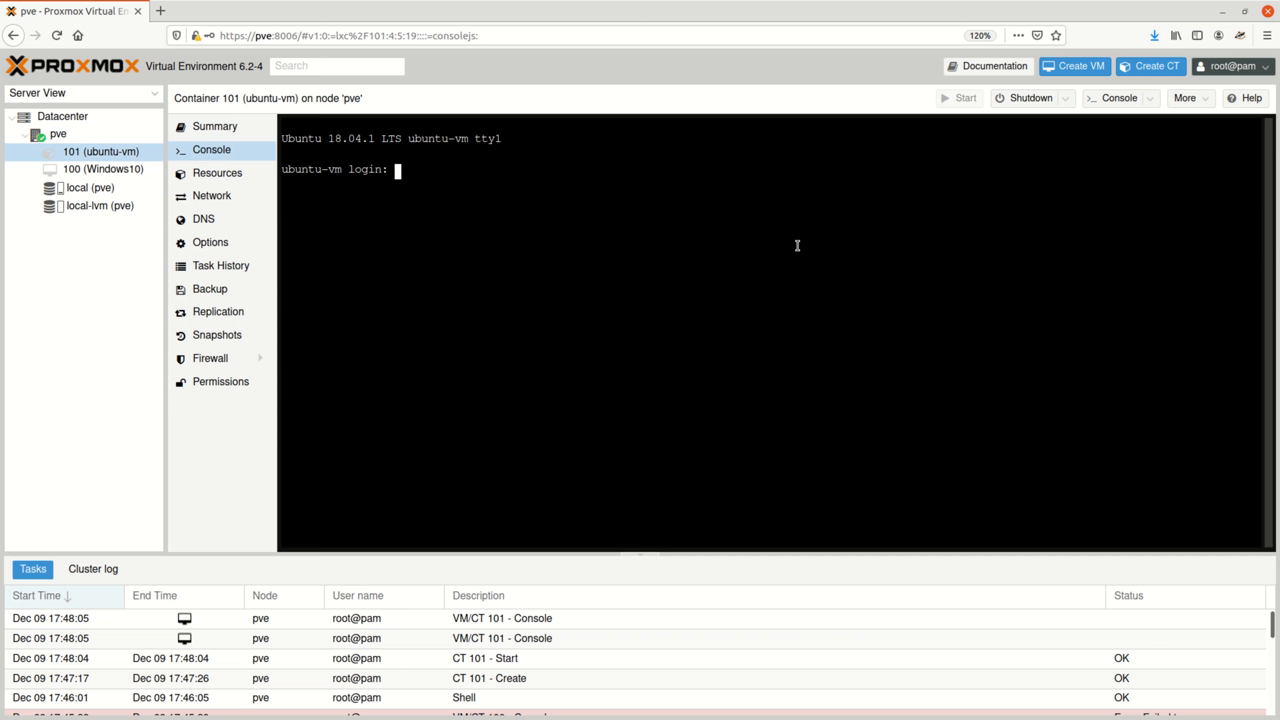
pyautogui.write('root')
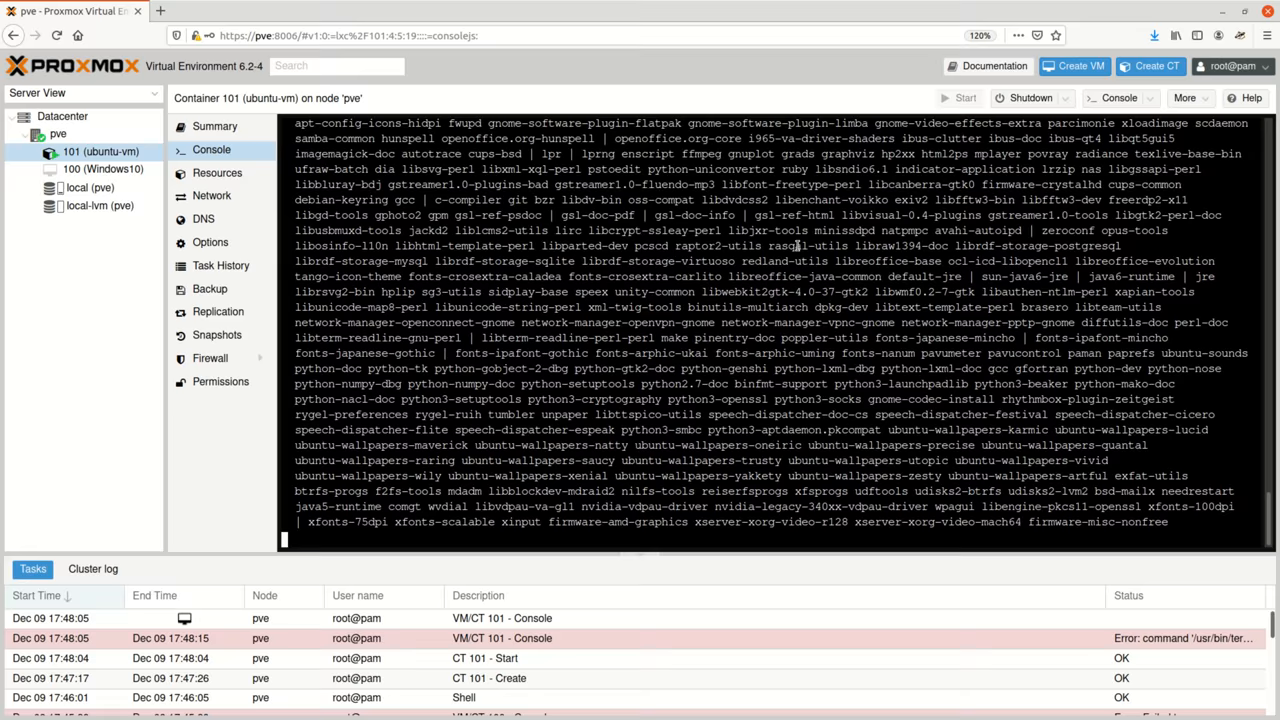
pyautogui.scroll(-3)
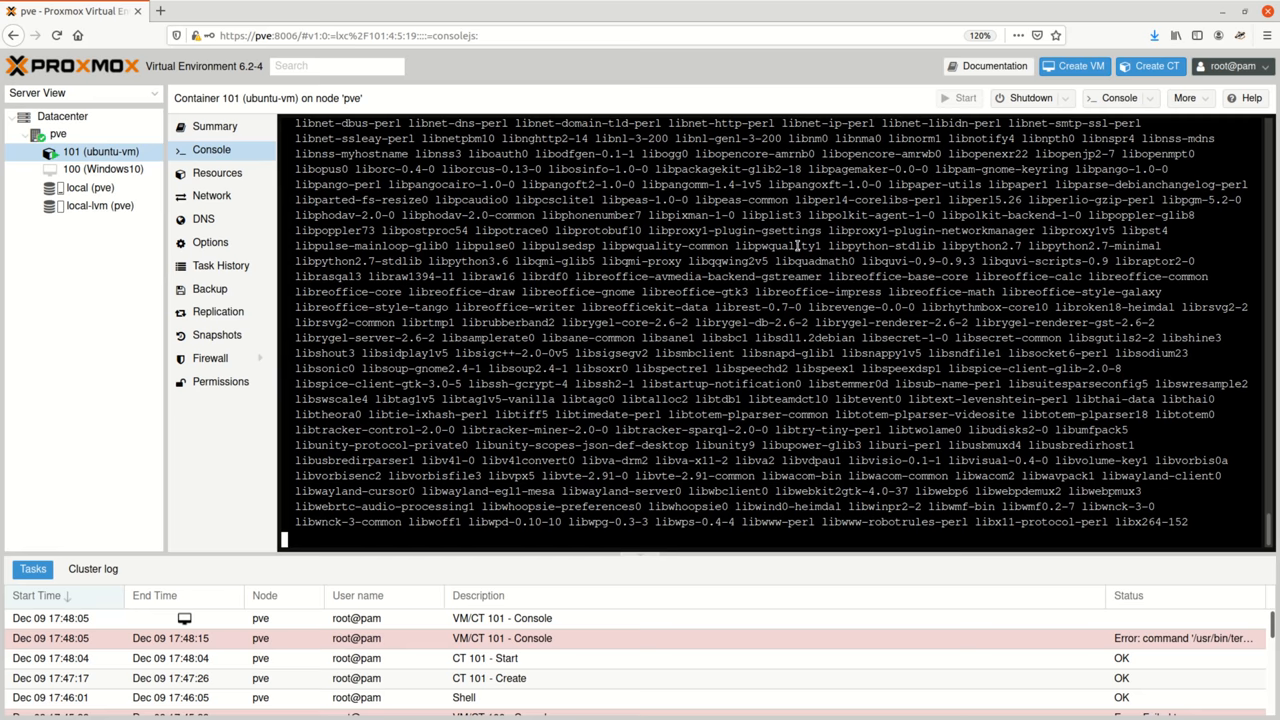